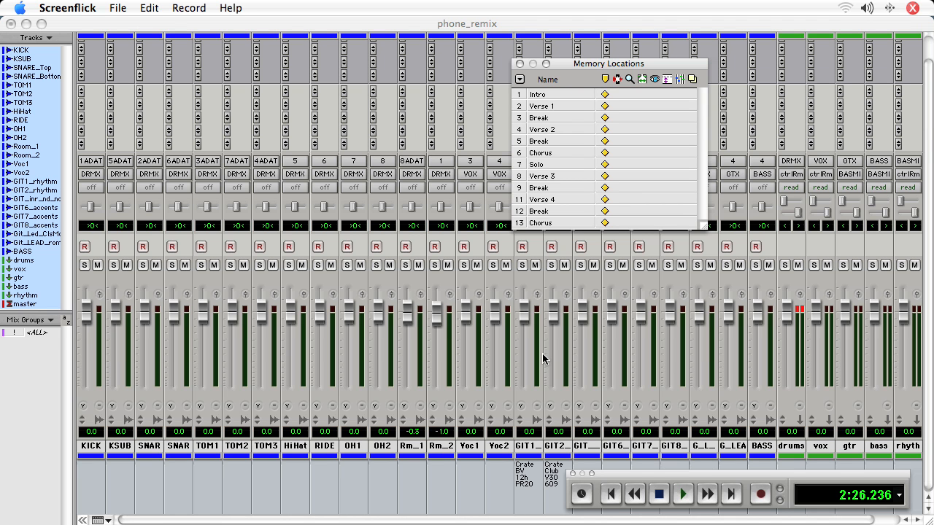
mouse_move(68, 400)
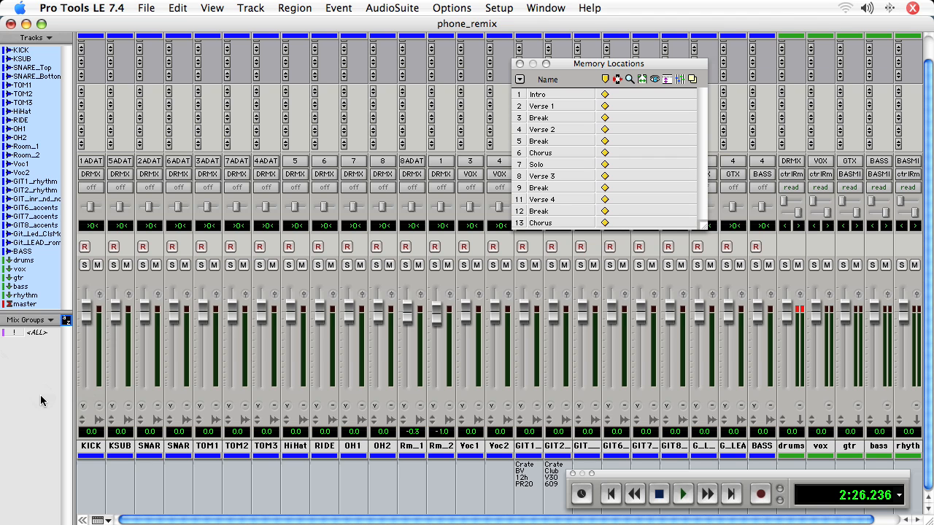
mouse_move(49, 385)
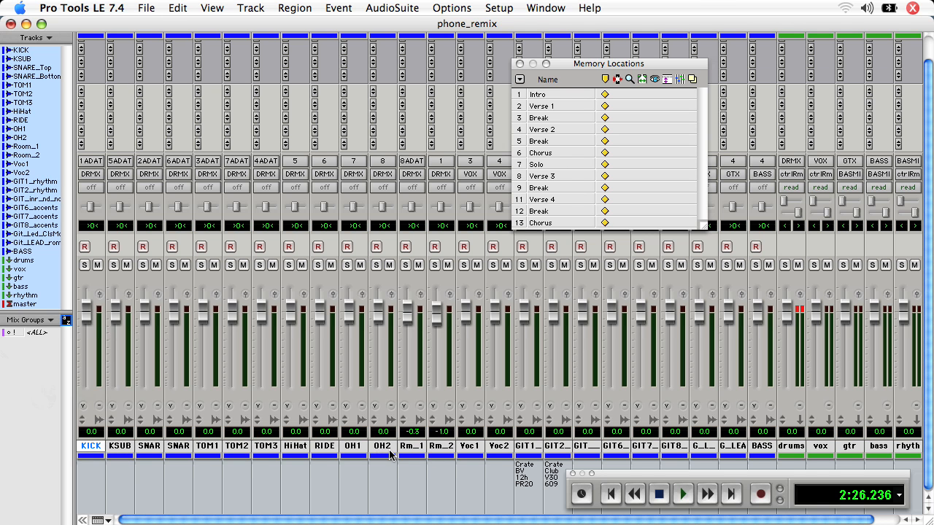
mouse_move(454, 451)
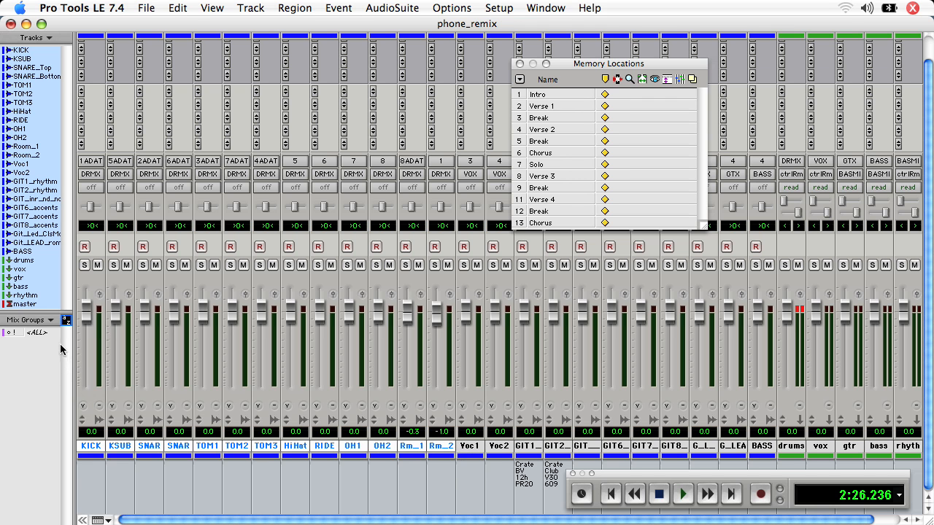
mouse_move(72, 496)
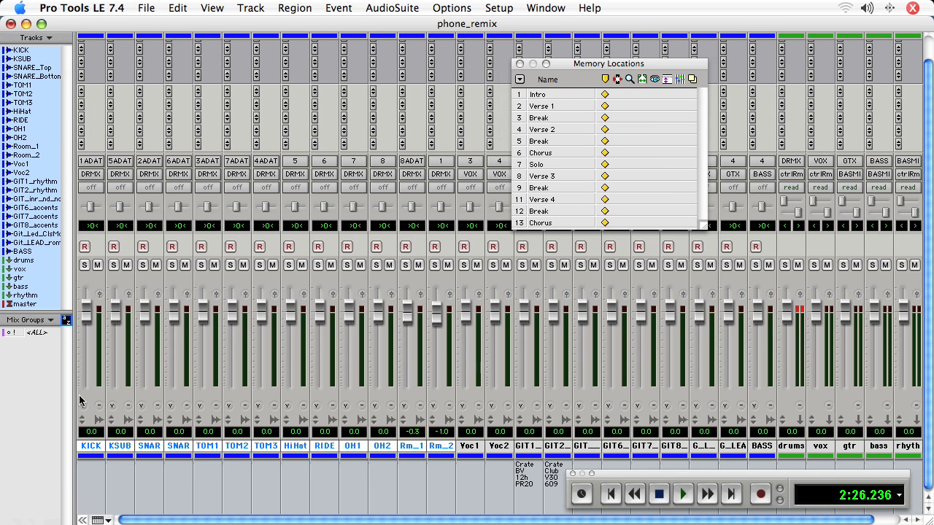
- Create a Mix-type group named drums with group ID d for the drum tracks
click(29, 320)
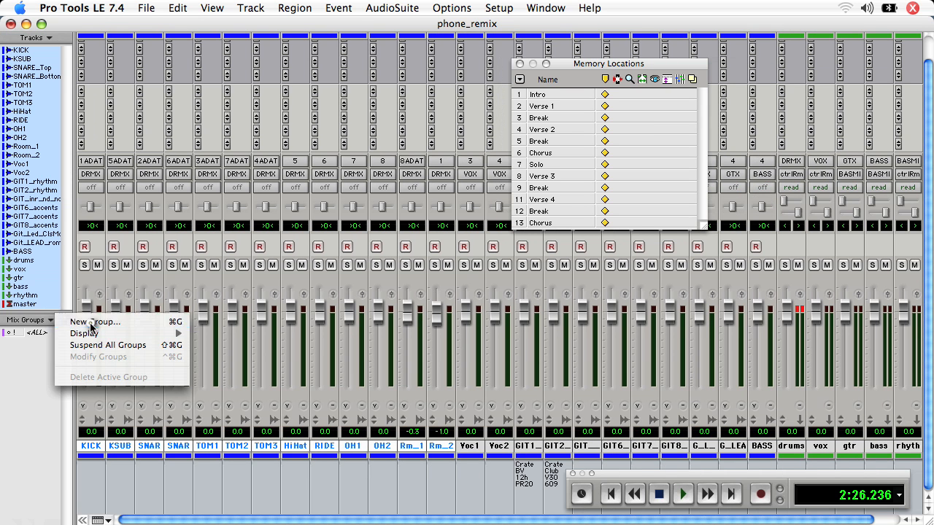
click(94, 322)
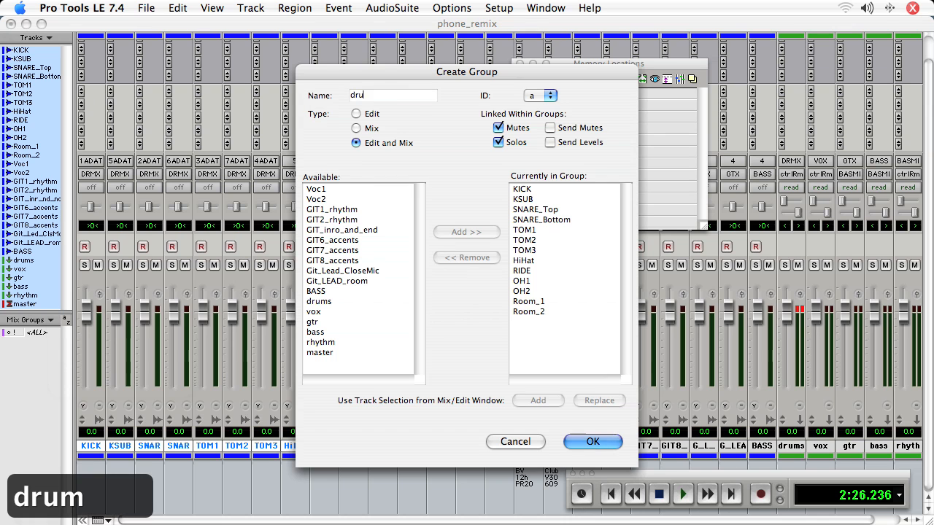
text(ms)
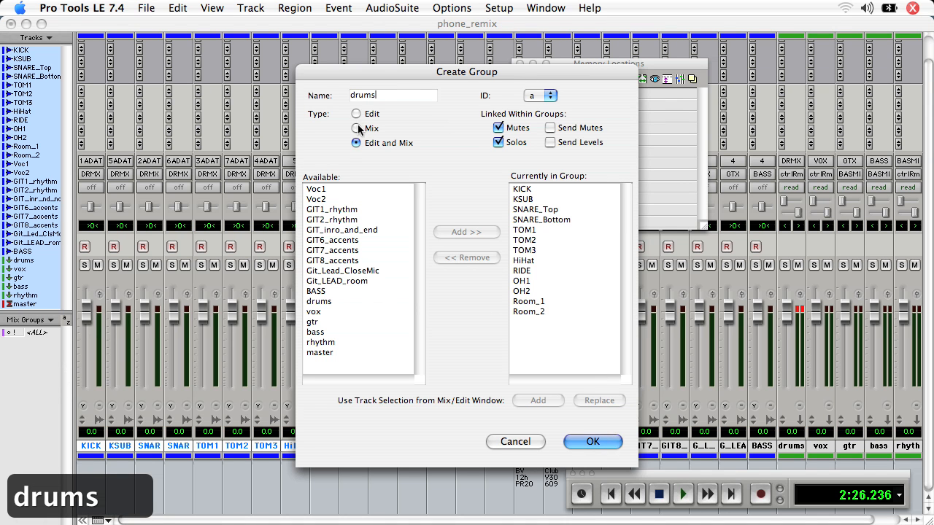
click(356, 129)
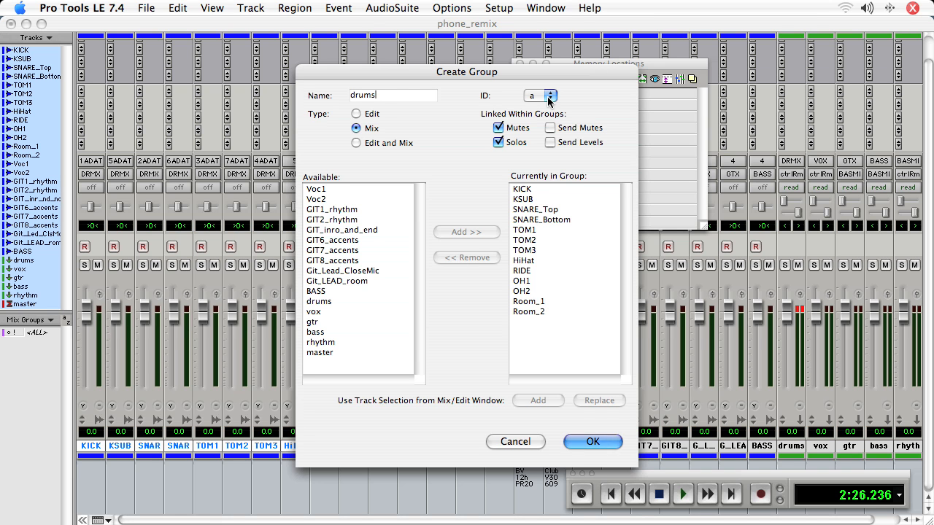
click(539, 96)
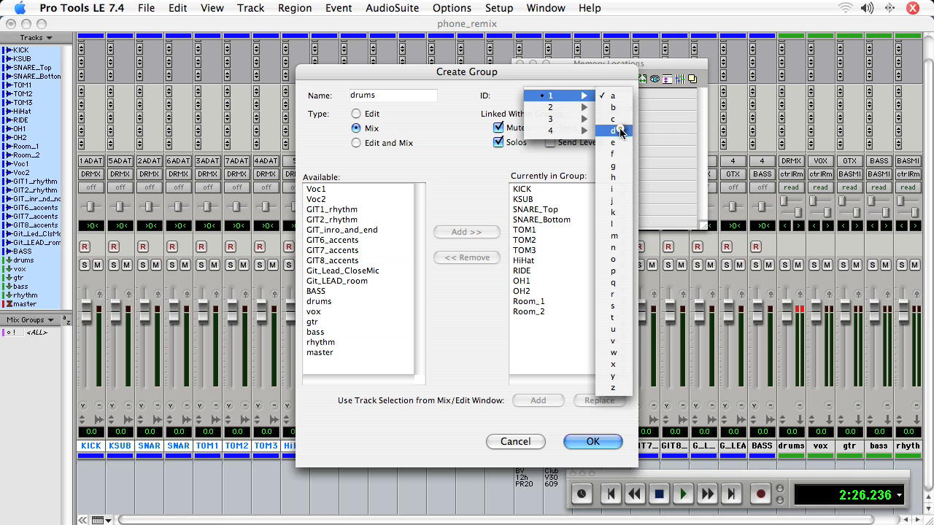
click(613, 130)
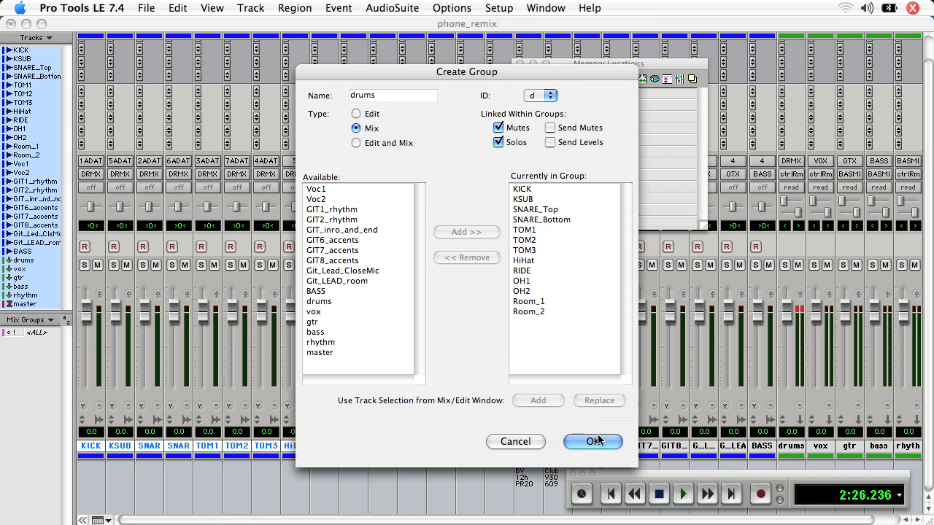
click(592, 440)
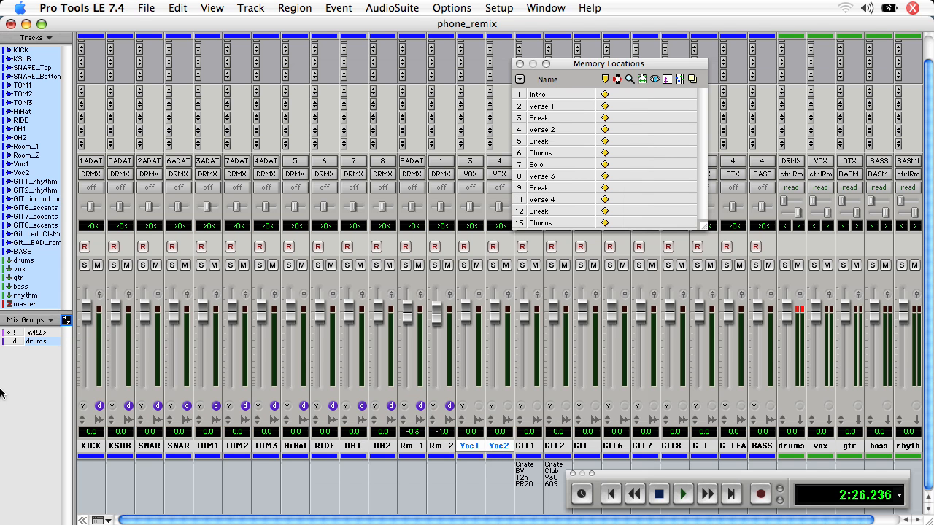
- Create a Mix-type group named vox with group ID v for Voc1 and Voc2
click(50, 320)
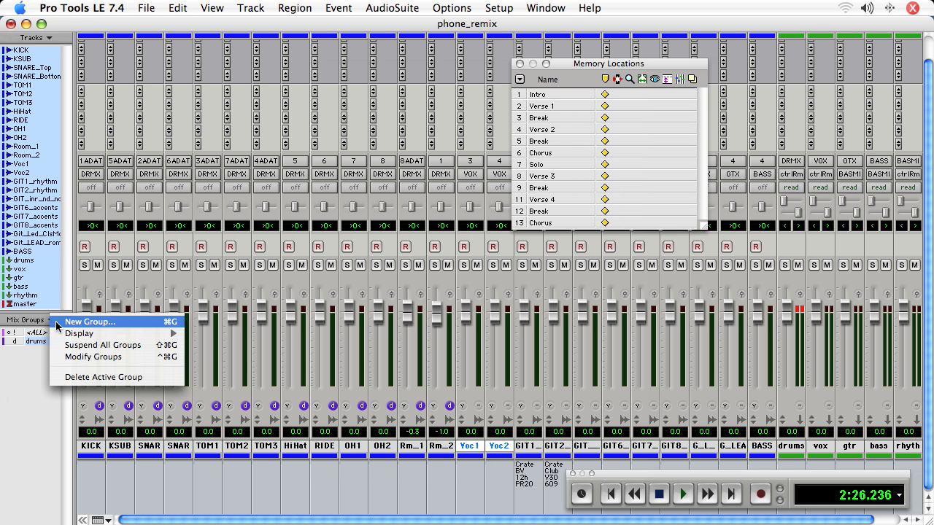
click(90, 322)
text(vox)
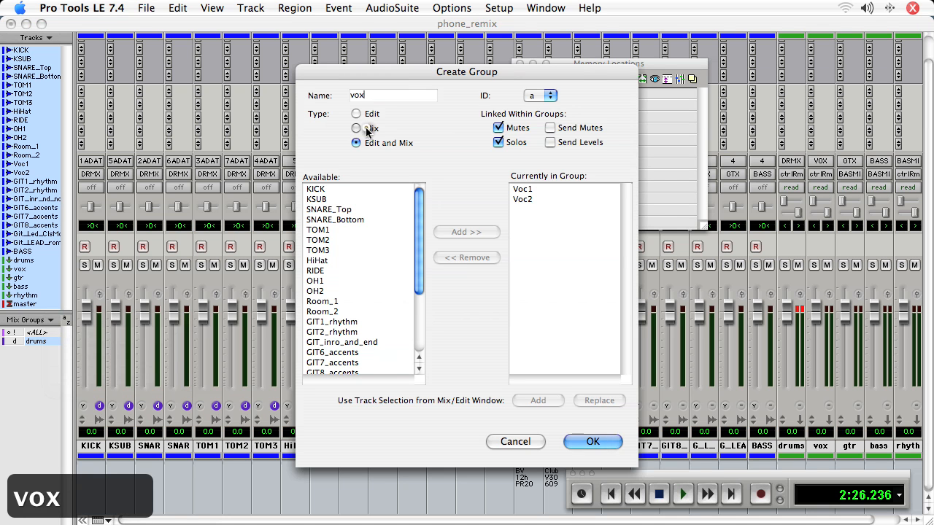
click(540, 96)
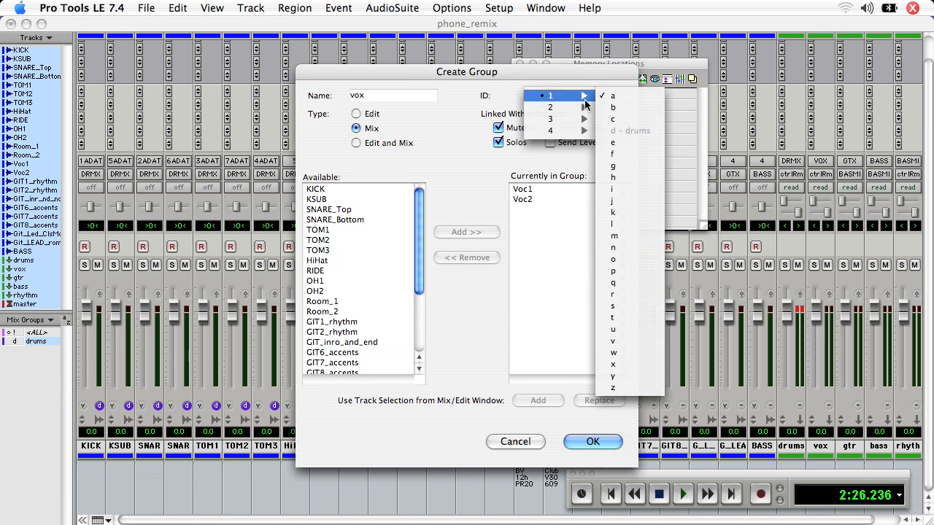
mouse_move(612, 341)
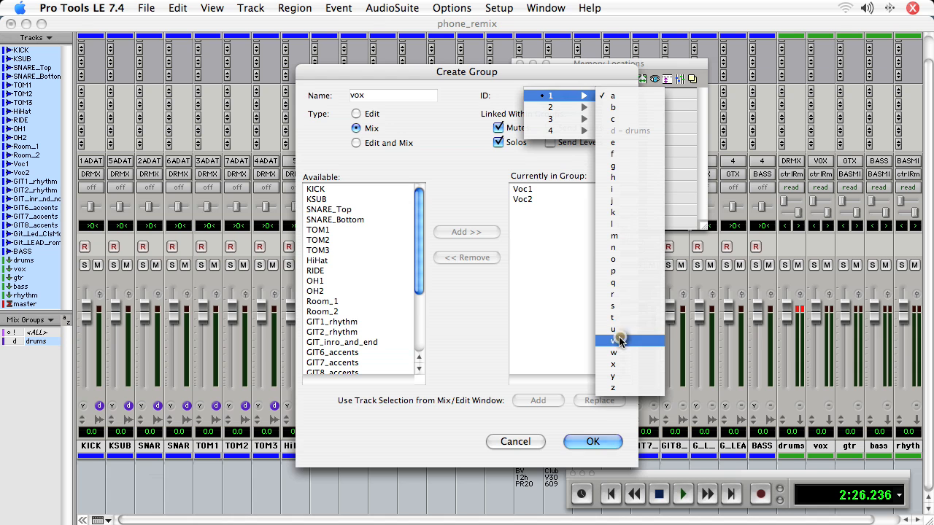
click(592, 440)
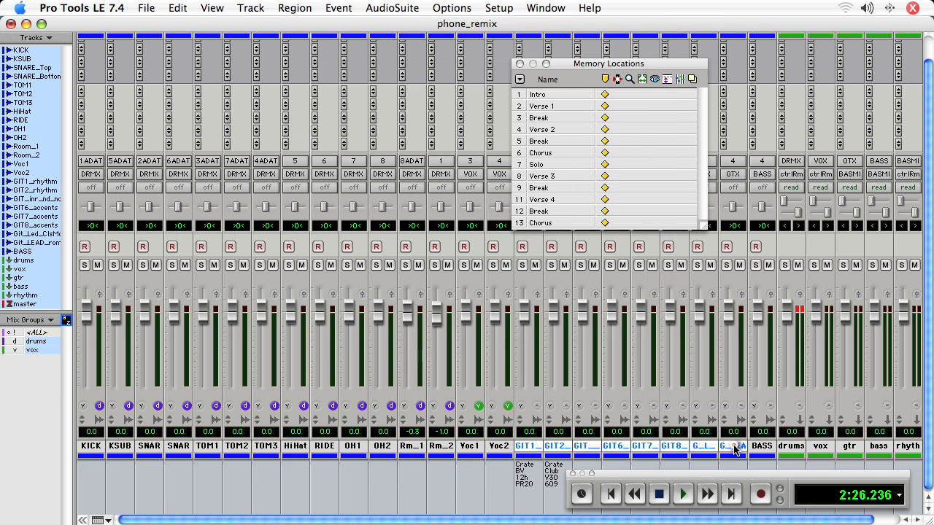
click(53, 319)
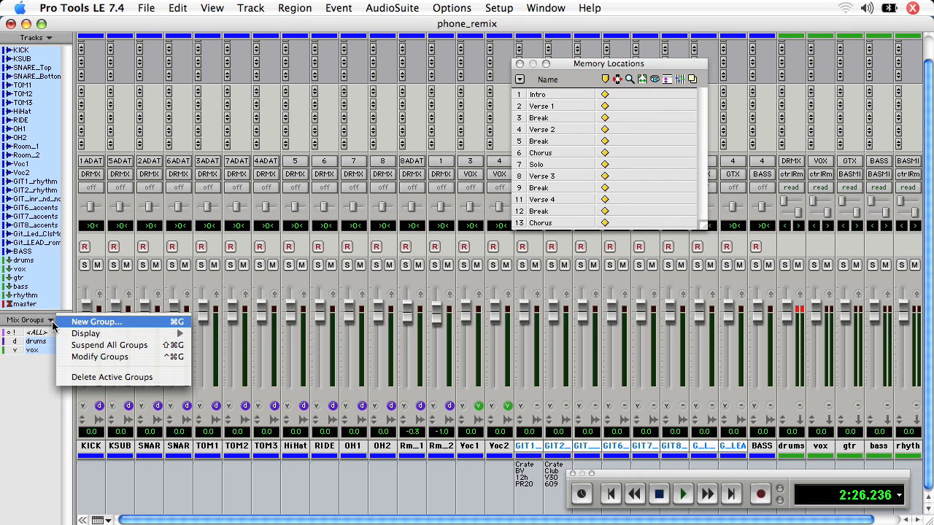
- Create a Mix-type group named guitars with group ID g for the eight guitar tracks
click(96, 322)
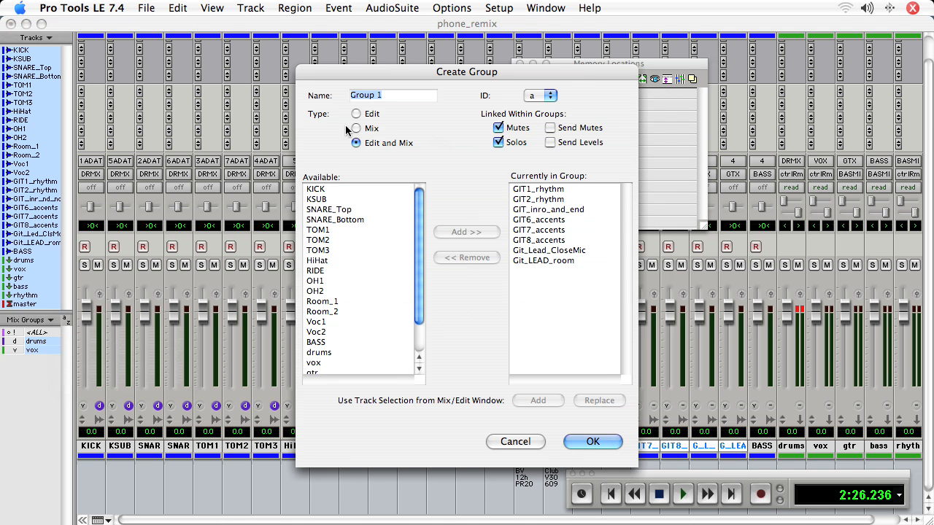
click(356, 129)
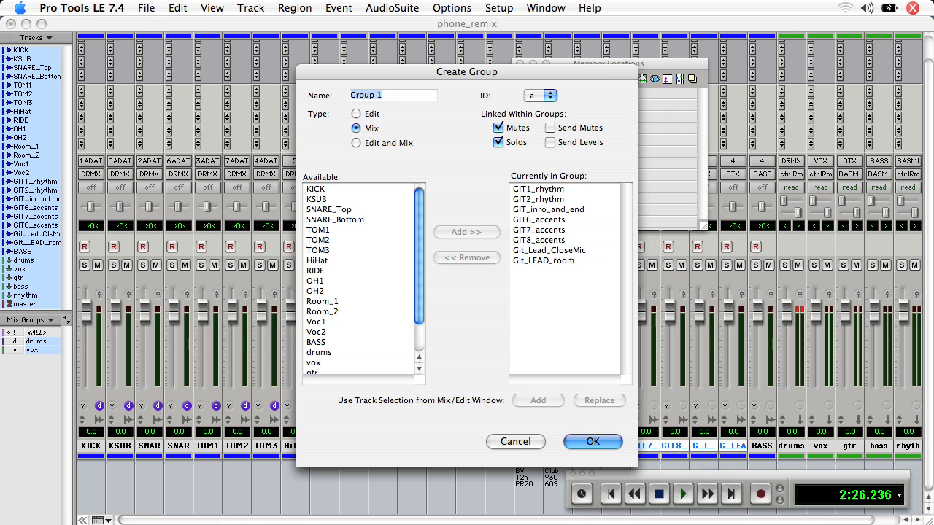
text(guitars)
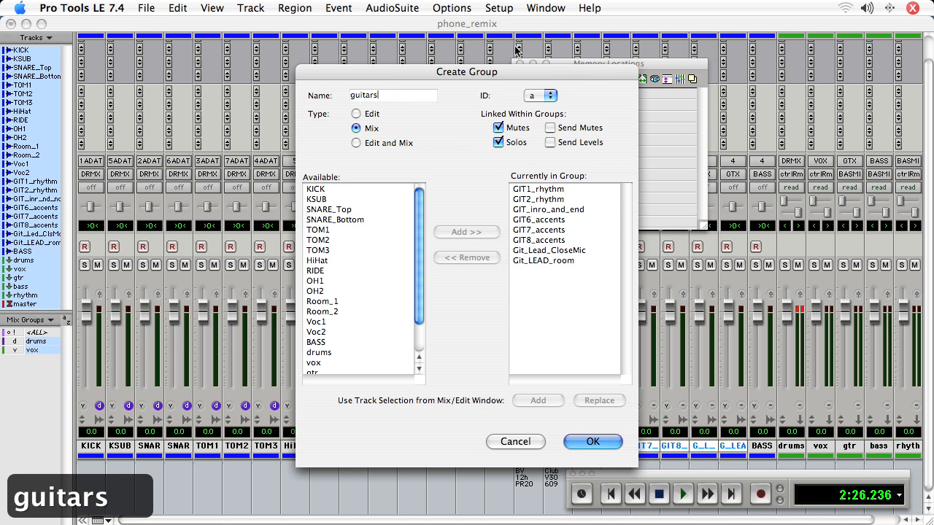
click(549, 97)
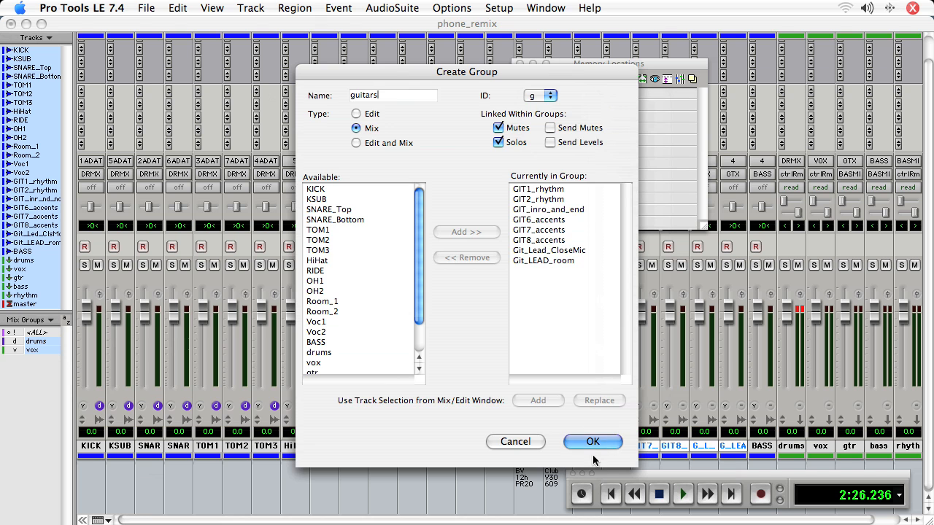
click(592, 440)
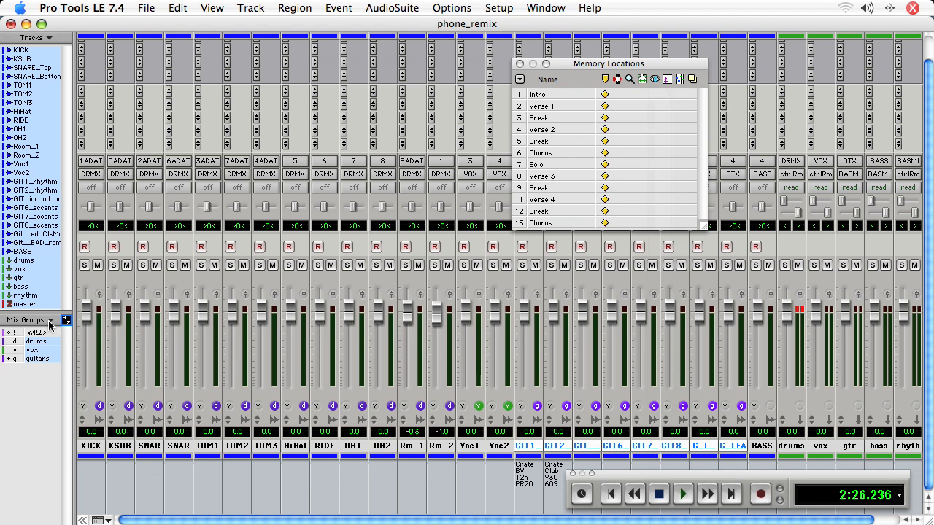
click(49, 321)
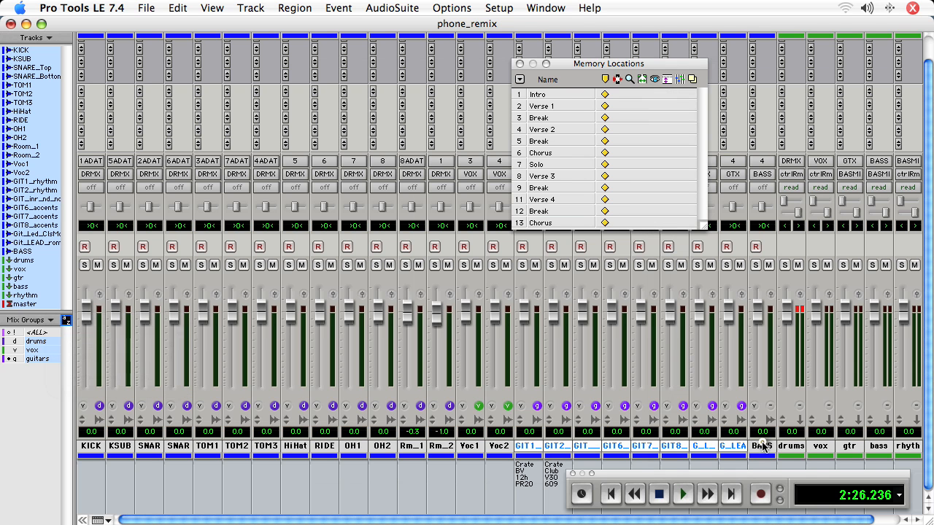
- Create a Mix-type group named bass with group ID b for the BASS track
click(51, 321)
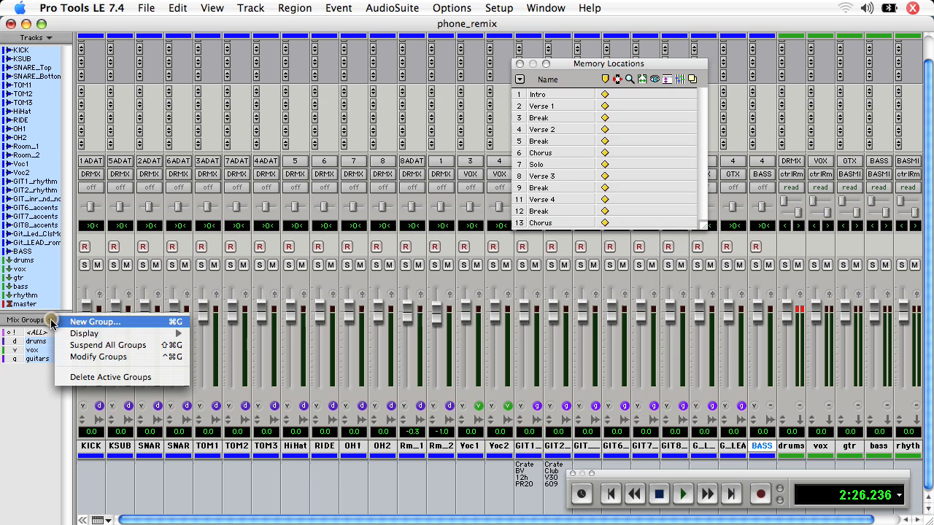
click(93, 323)
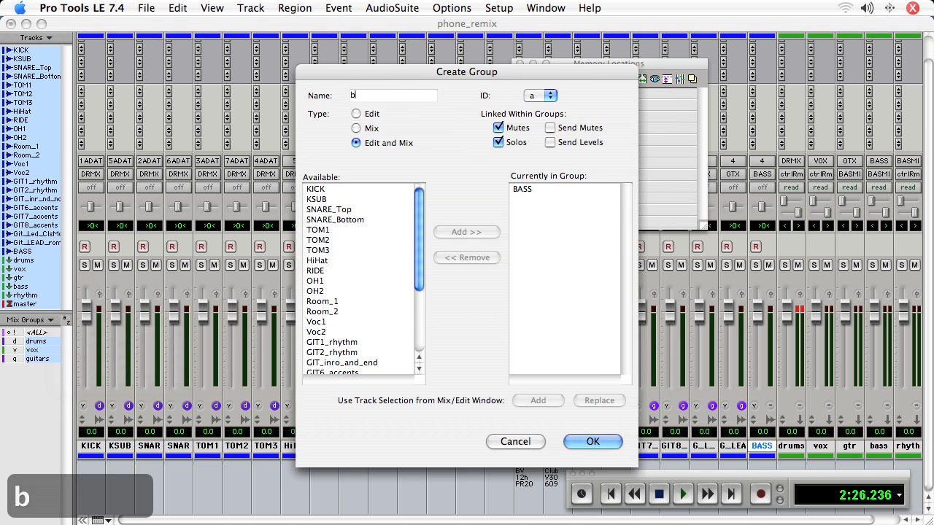
text(ass)
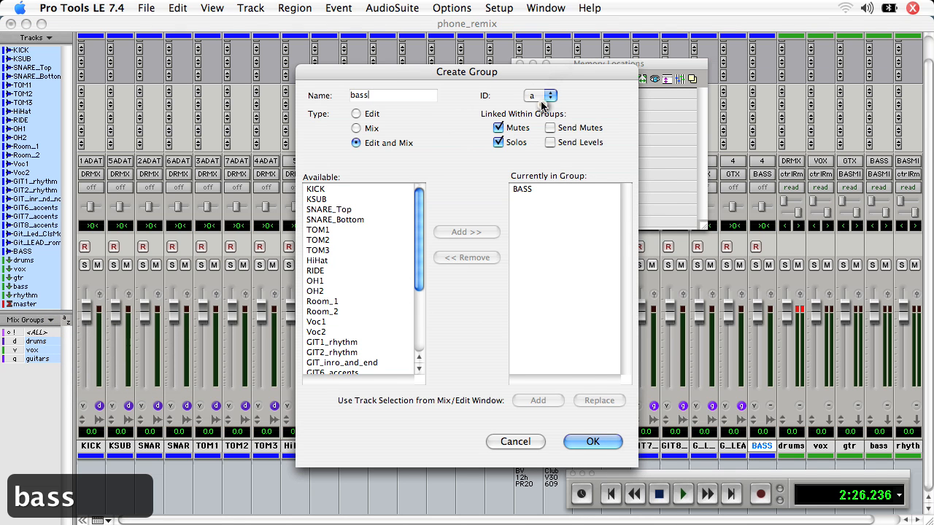
click(550, 90)
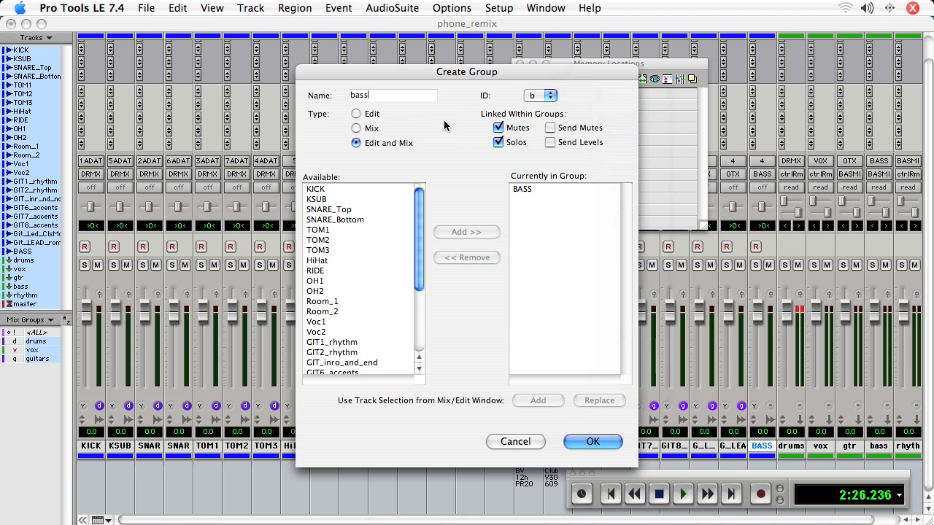
click(356, 128)
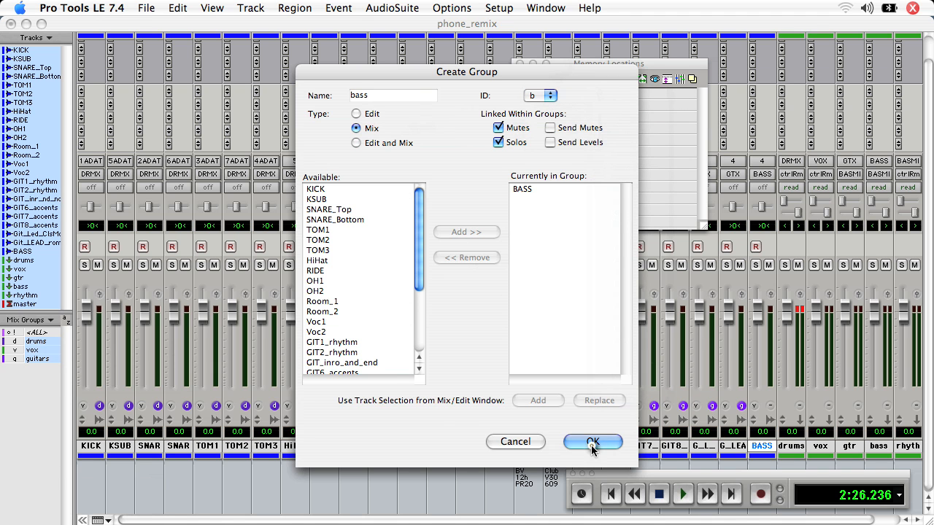
click(593, 441)
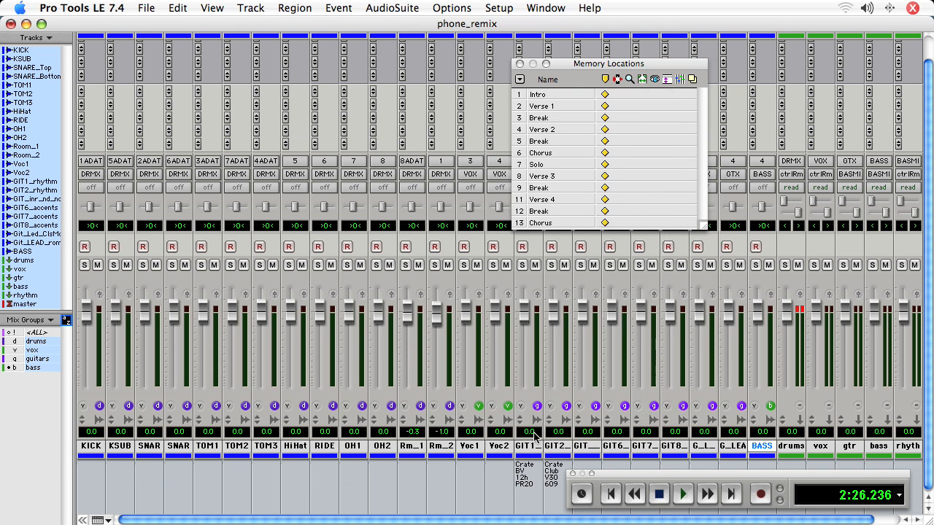
mouse_move(109, 408)
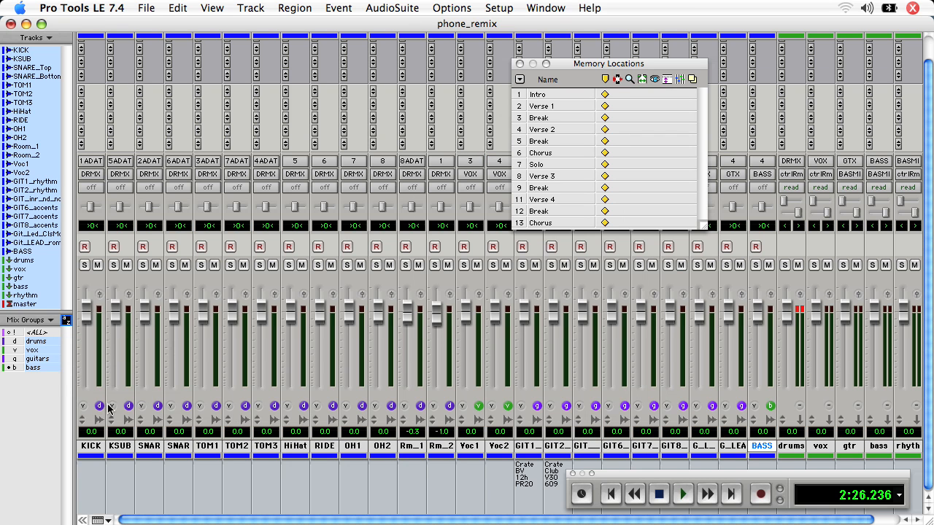
mouse_move(377, 411)
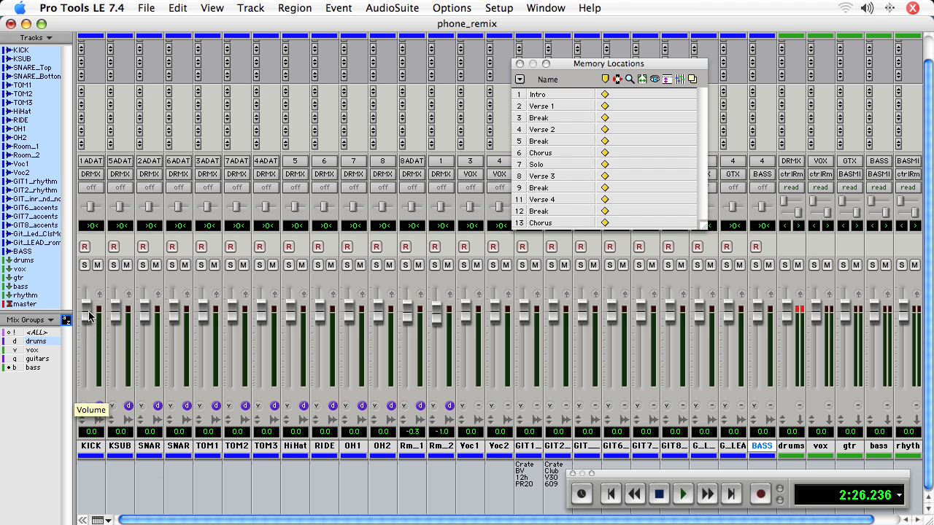
mouse_move(79, 344)
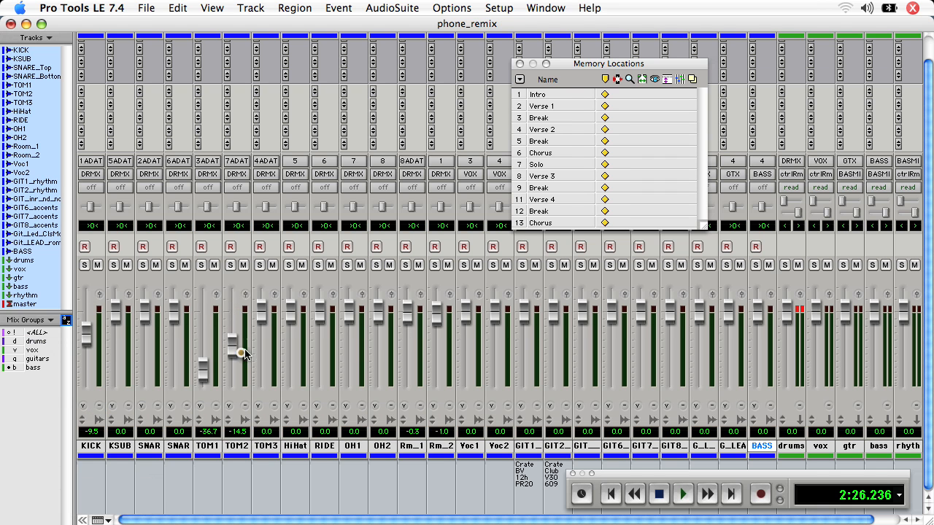
- Drag one drum fader so all faders in the drums group move together
drag(348, 309, 350, 357)
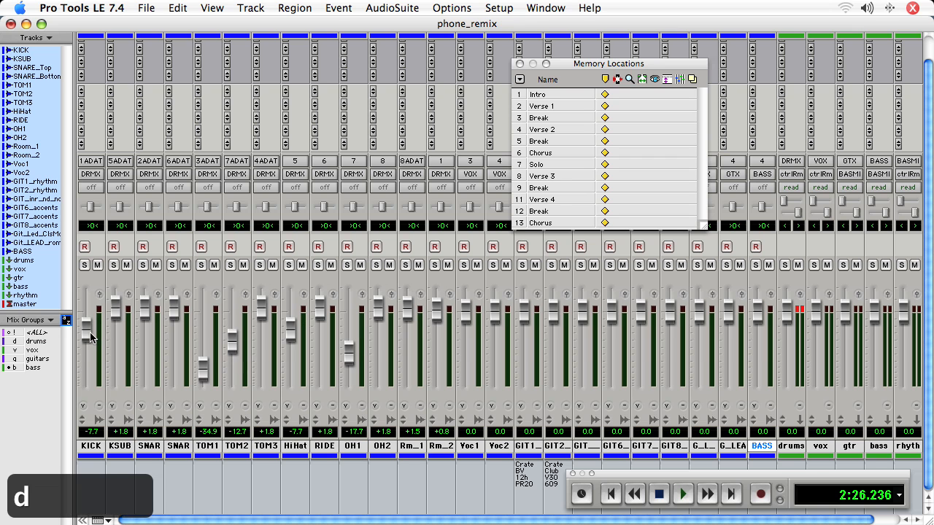
mouse_move(90, 336)
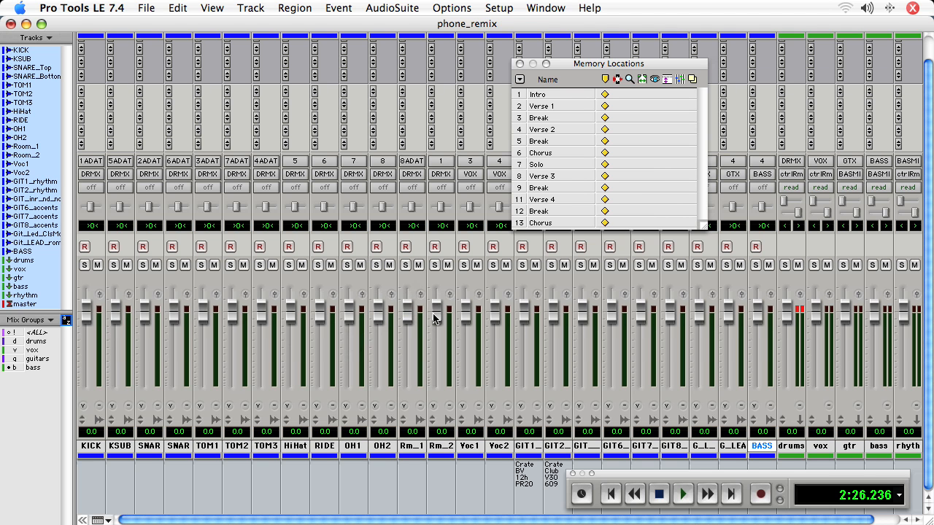
mouse_move(435, 318)
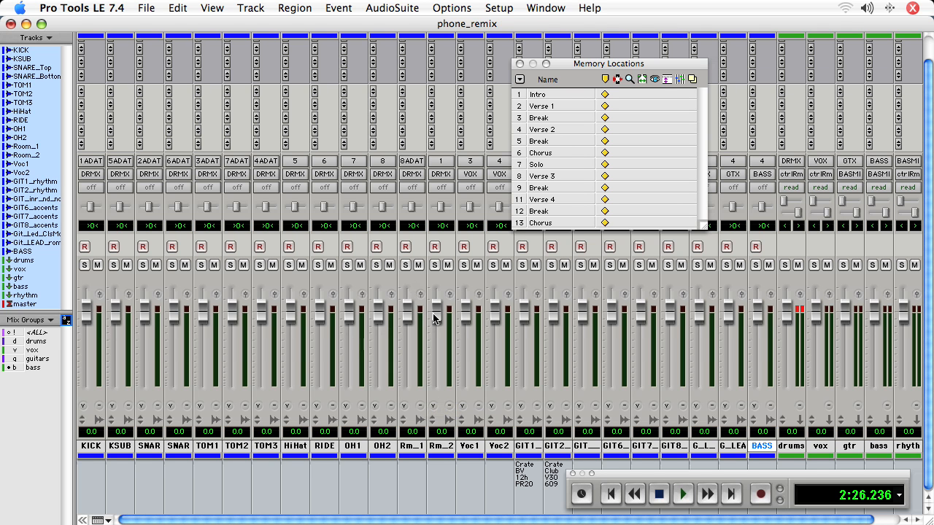
mouse_move(488, 130)
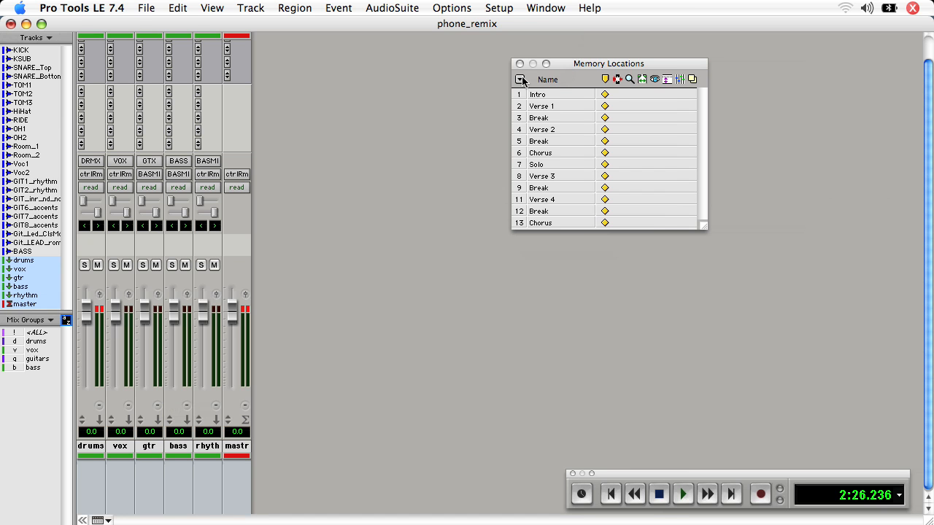
- Save a memory location named STEMS with Time Properties None and Track Show/Hide stored
click(519, 79)
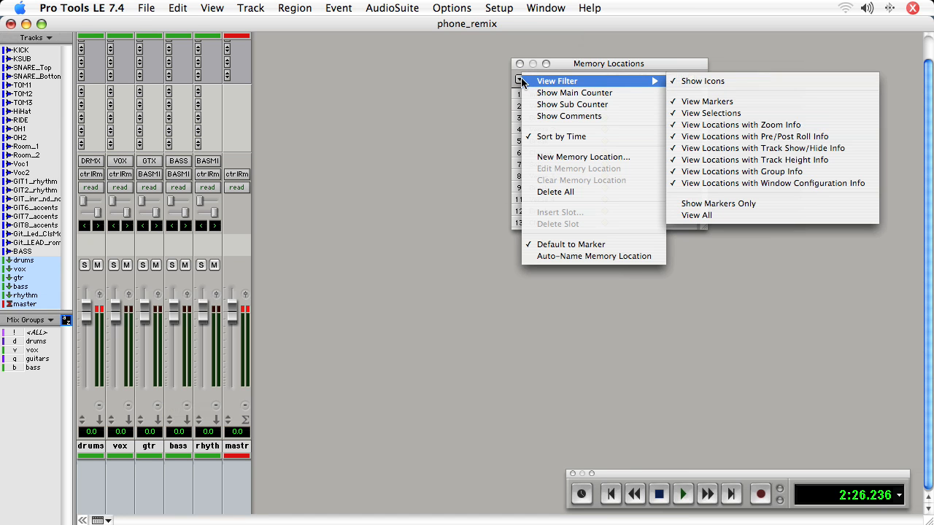
click(582, 156)
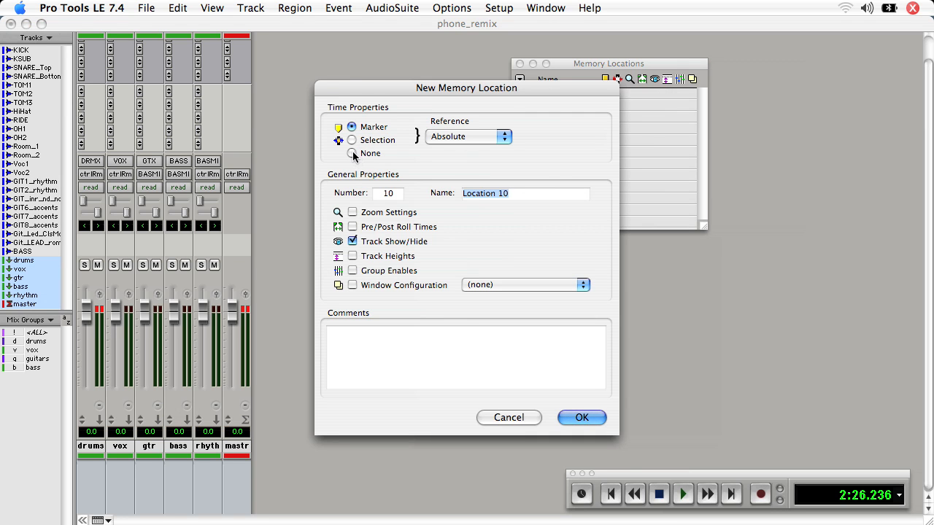
click(351, 153)
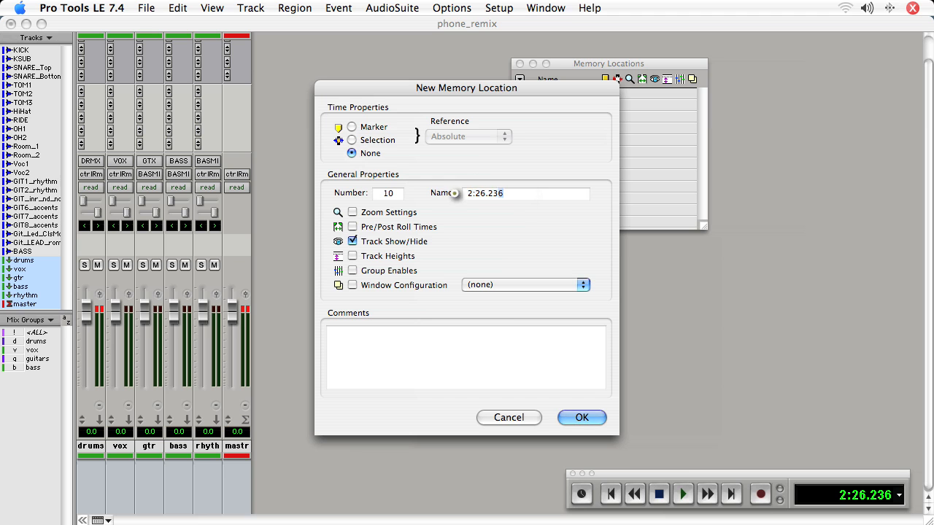
text(S)
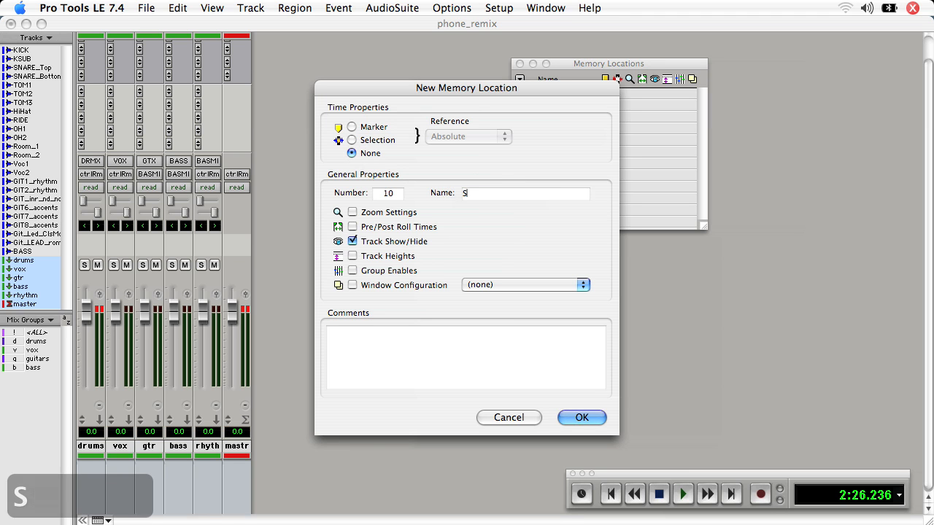
text(TEMS)
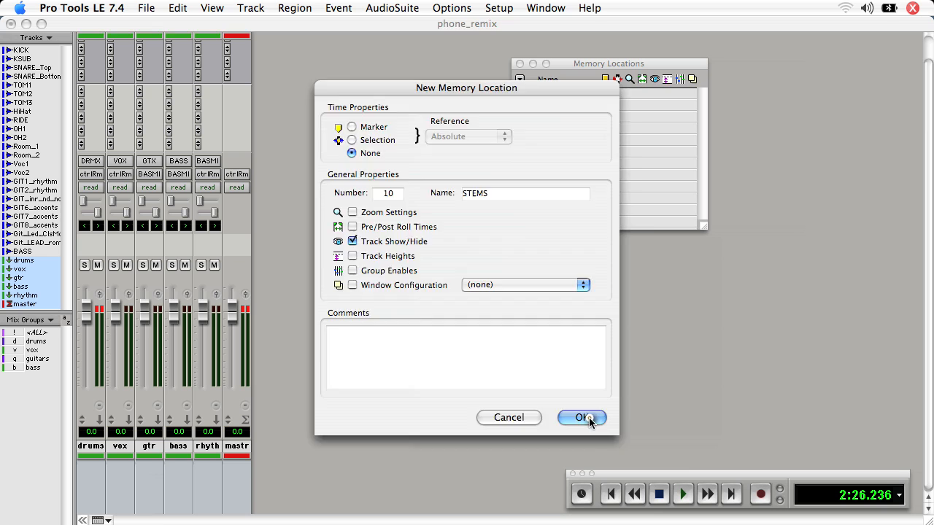
click(581, 417)
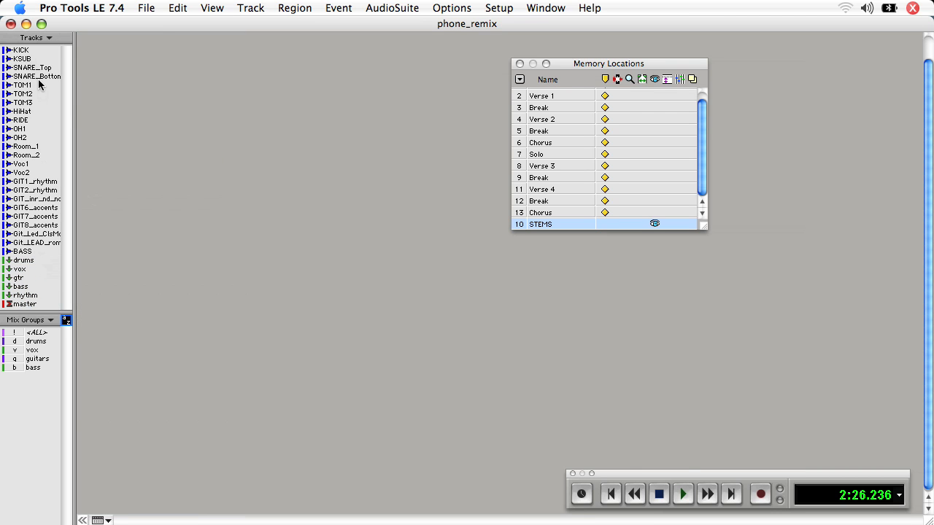
mouse_move(32, 56)
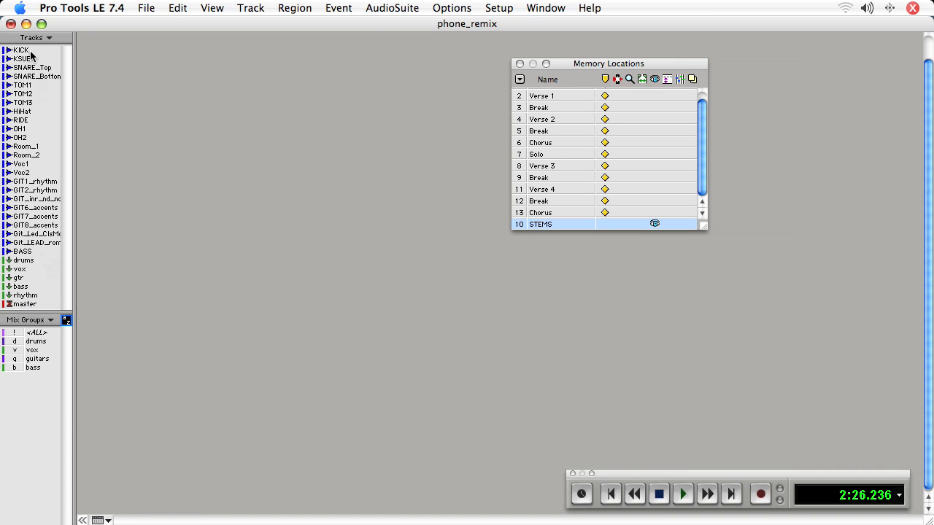
- Show only the drum tracks from KICK to Room_2 in the mixer
click(20, 49)
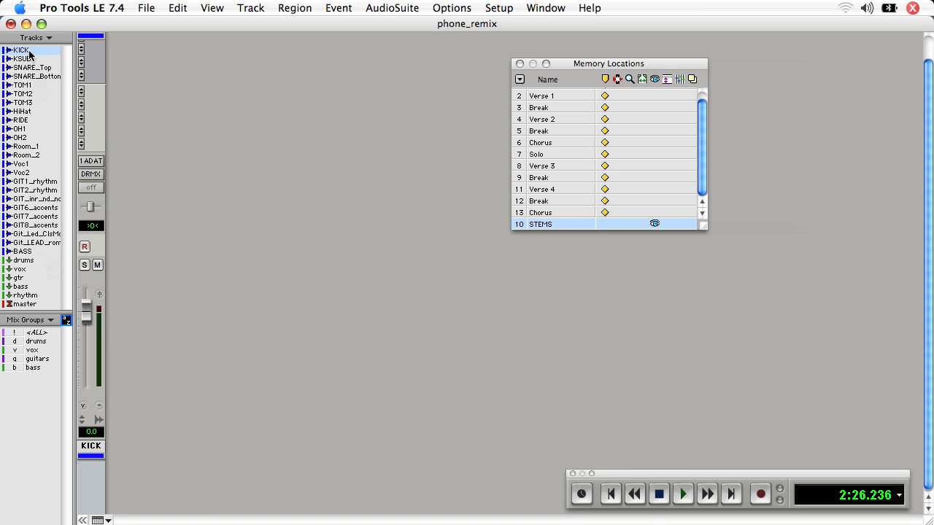
click(19, 59)
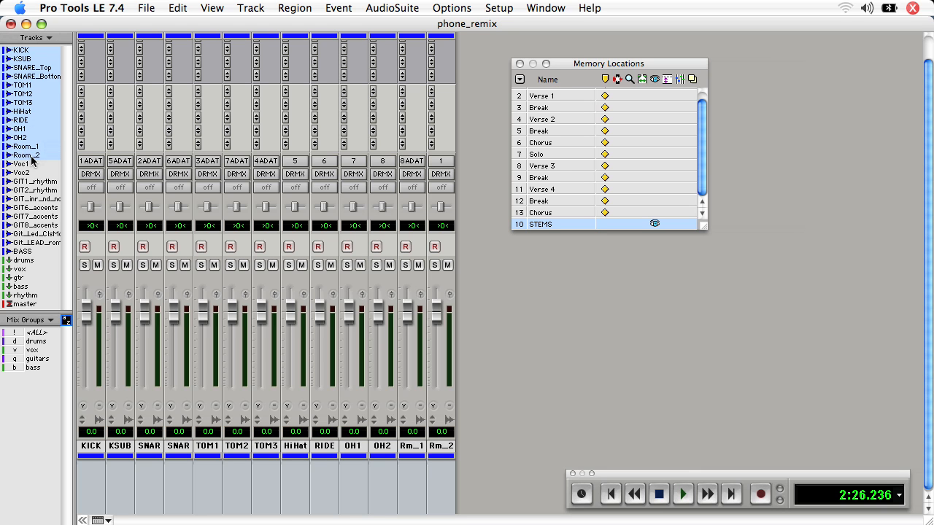
mouse_move(524, 82)
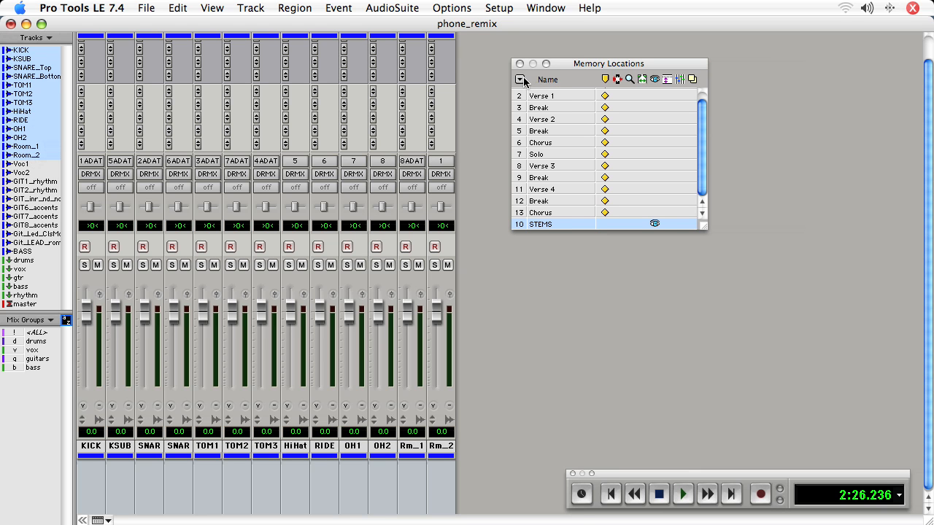
- Save a memory location named DRUMS with Time Properties None and Track Show/Hide stored
click(520, 79)
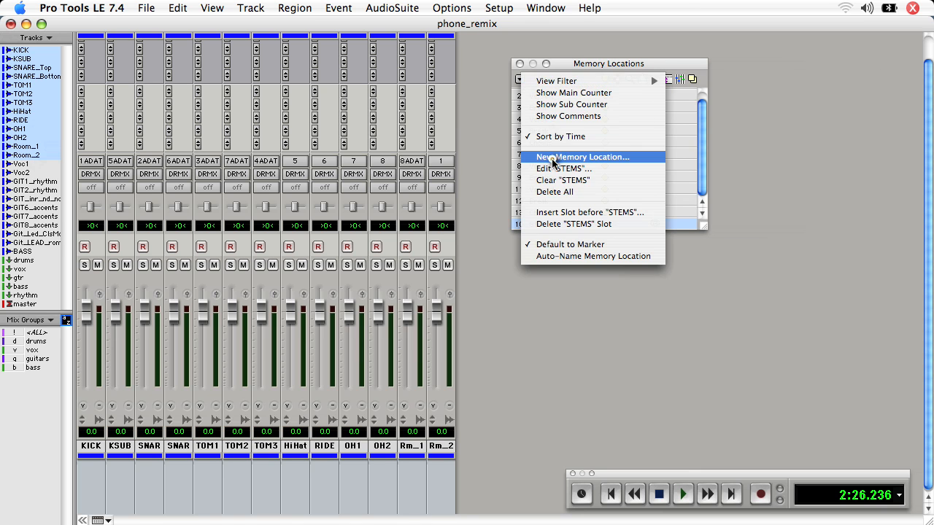
click(582, 157)
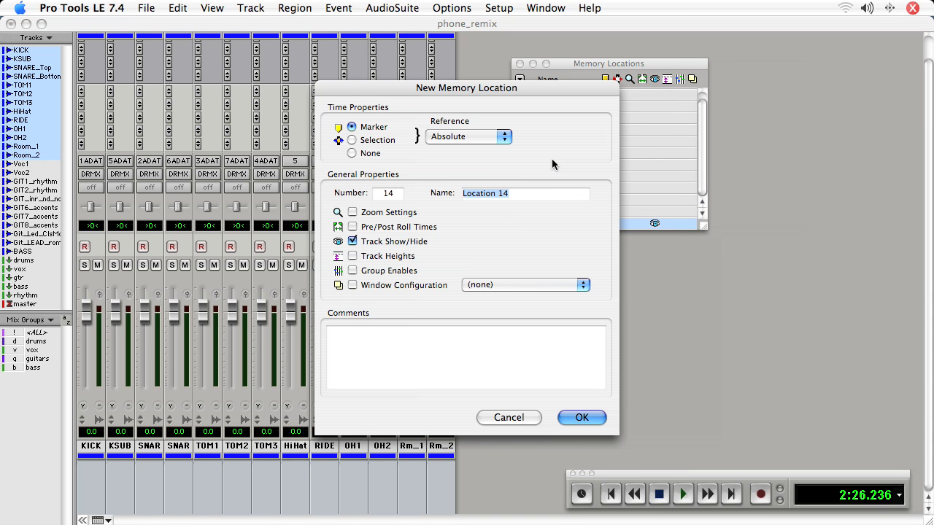
text(DRUMS)
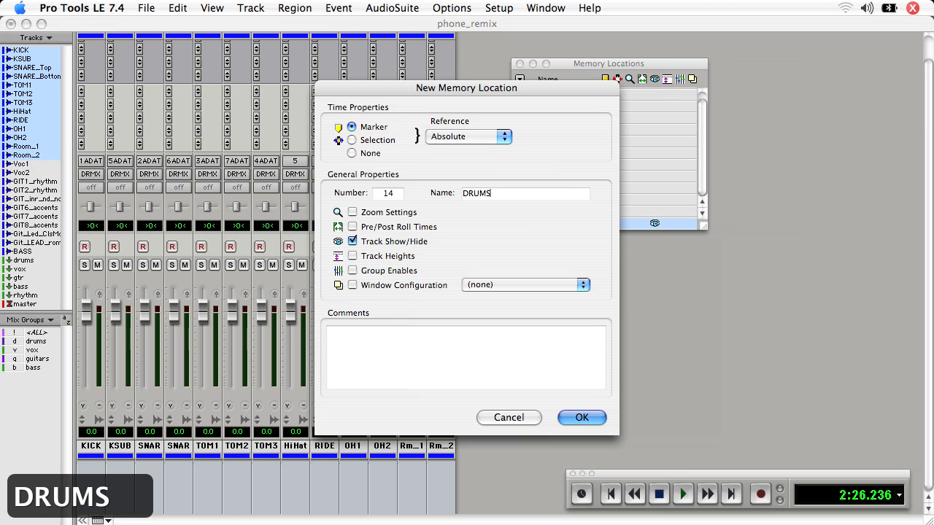
click(351, 154)
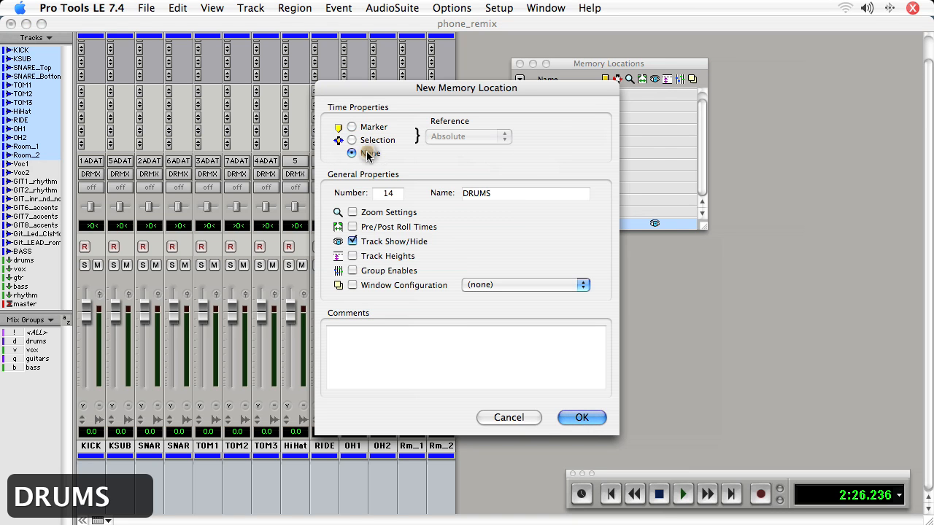
click(352, 153)
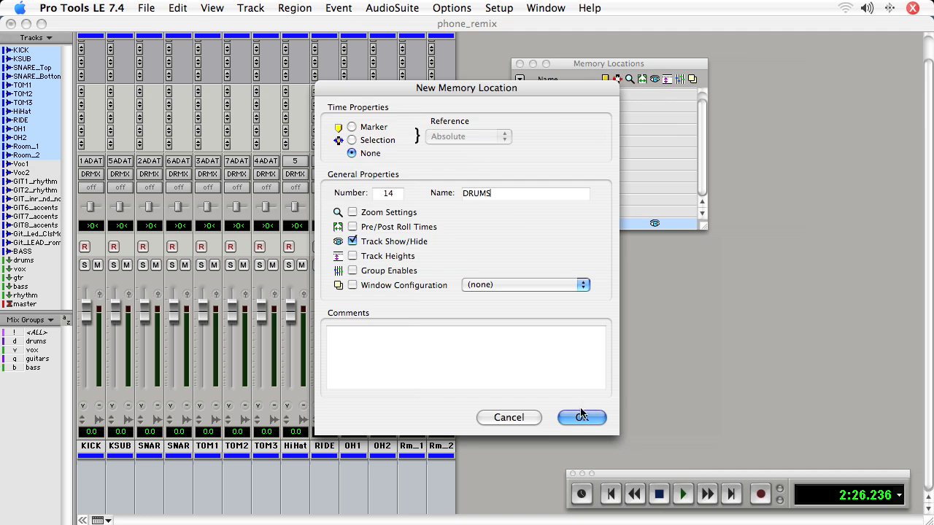
click(581, 417)
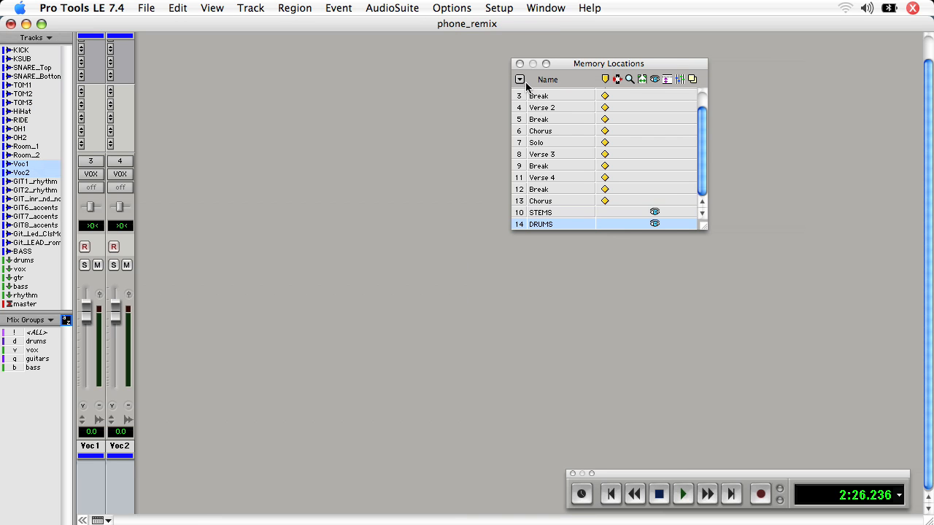
- Save a memory location named VOX with Time Properties None for the shown vocal tracks
click(519, 79)
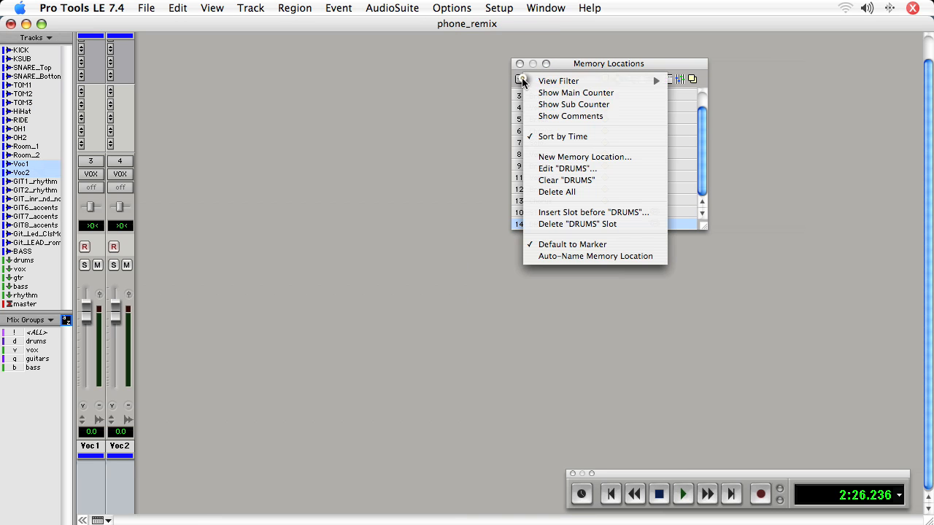
click(584, 156)
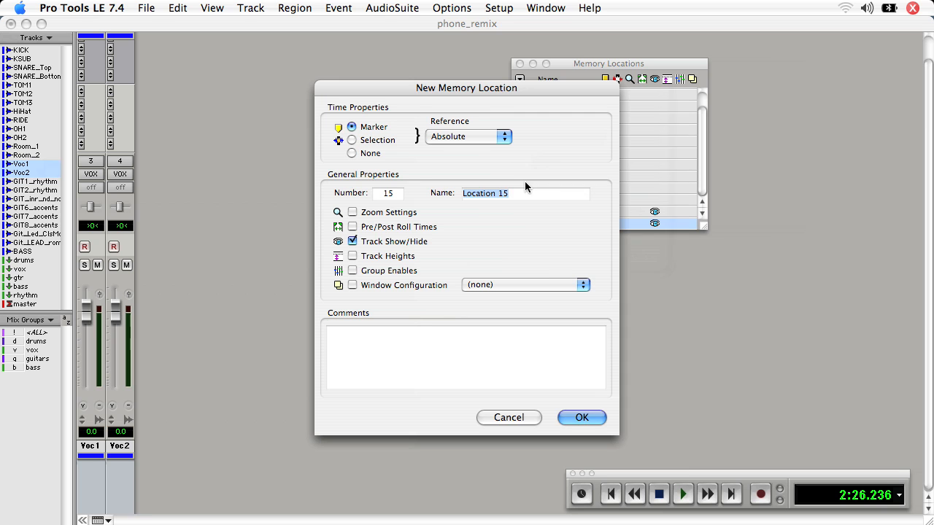
text(VOX)
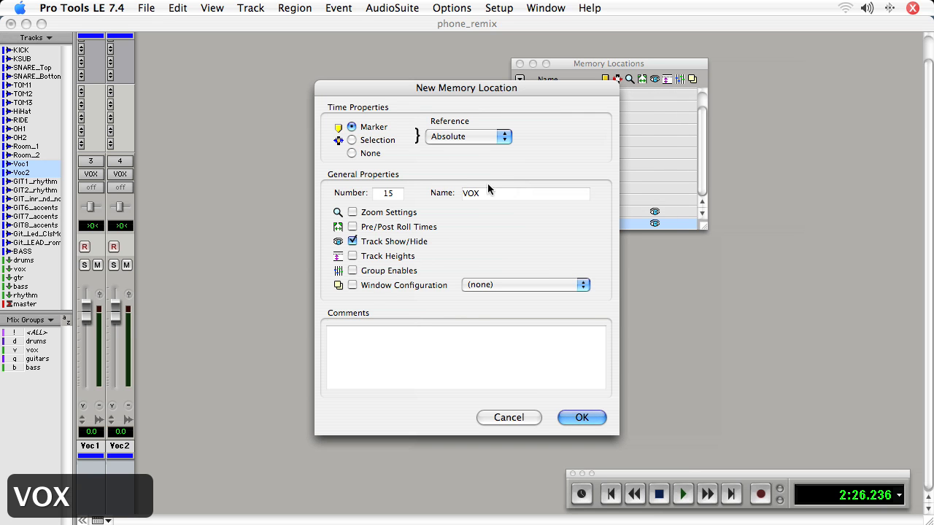
click(352, 153)
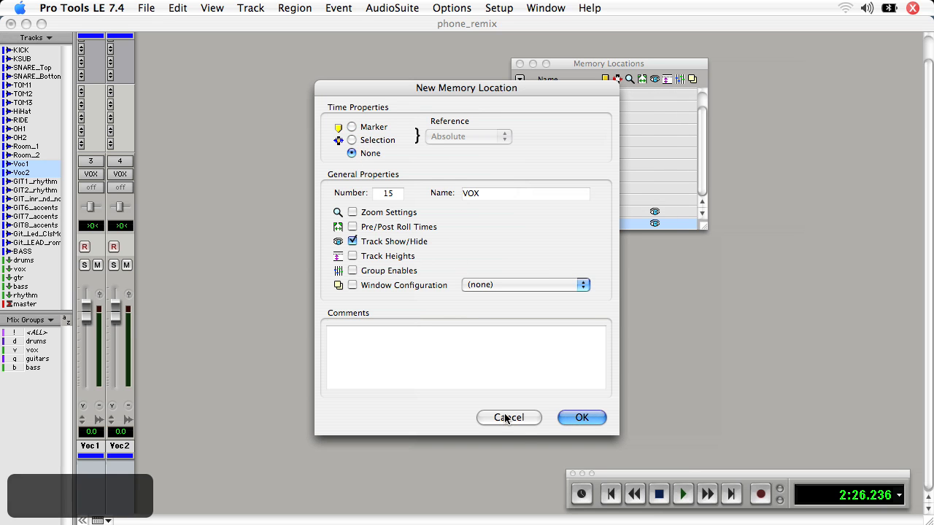
click(581, 417)
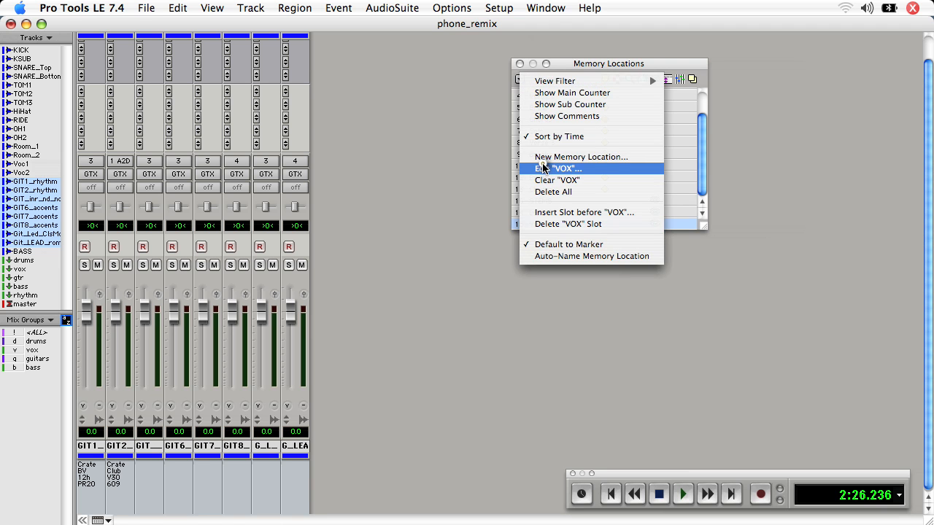
- Save a memory location named GUITARS with Time Properties None for the shown guitar tracks
click(581, 156)
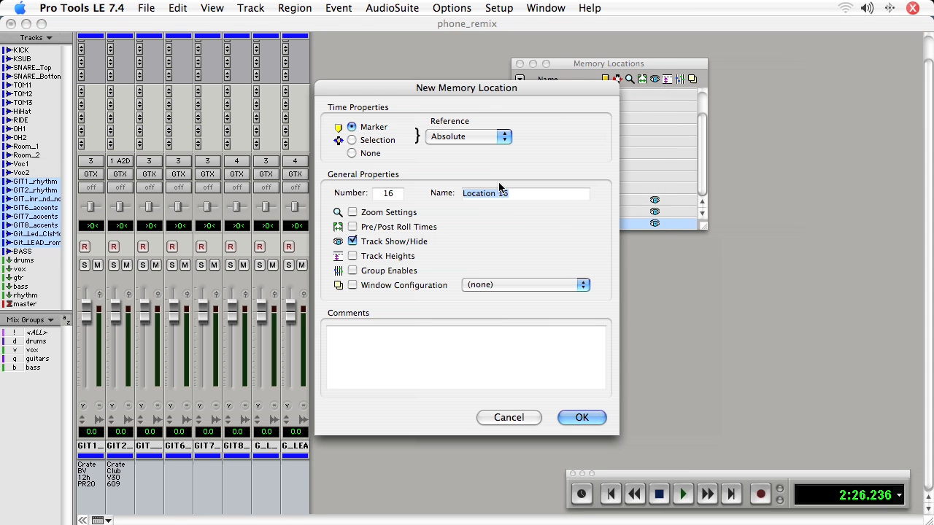
text(GUITARS)
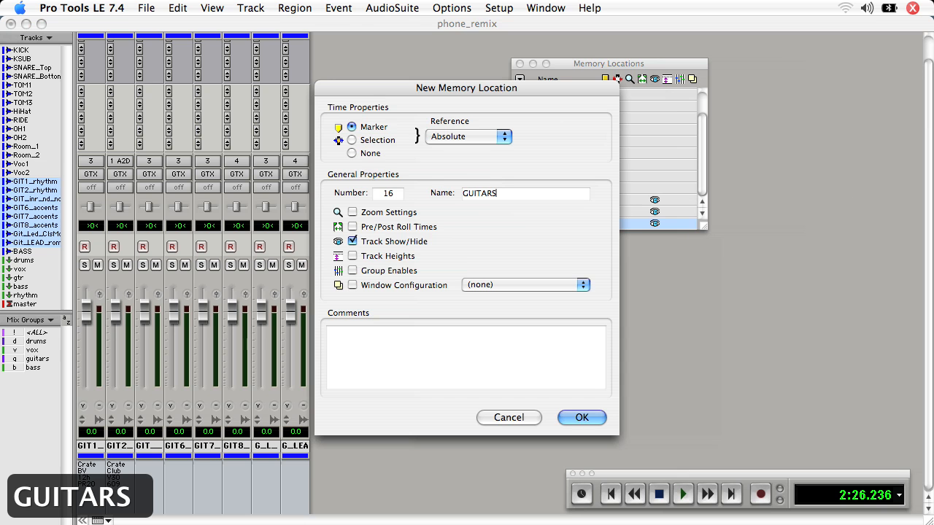
click(352, 154)
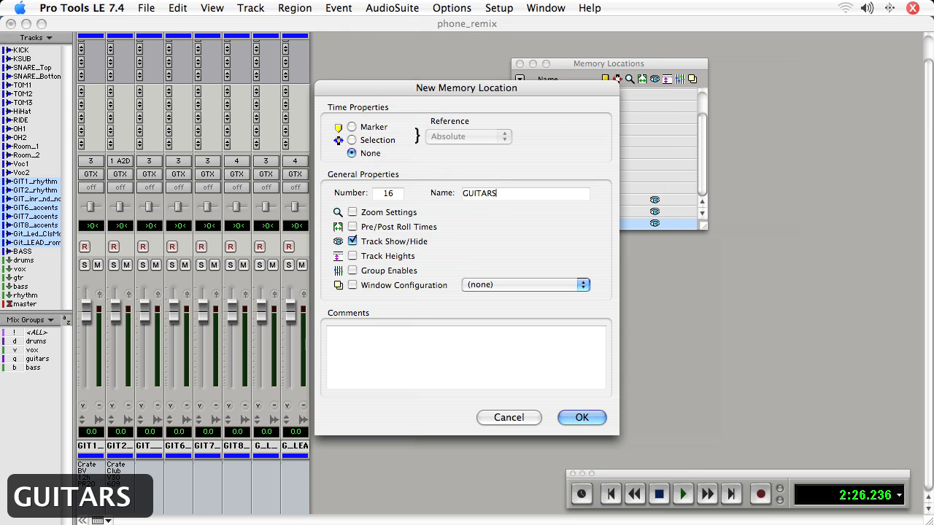
click(581, 417)
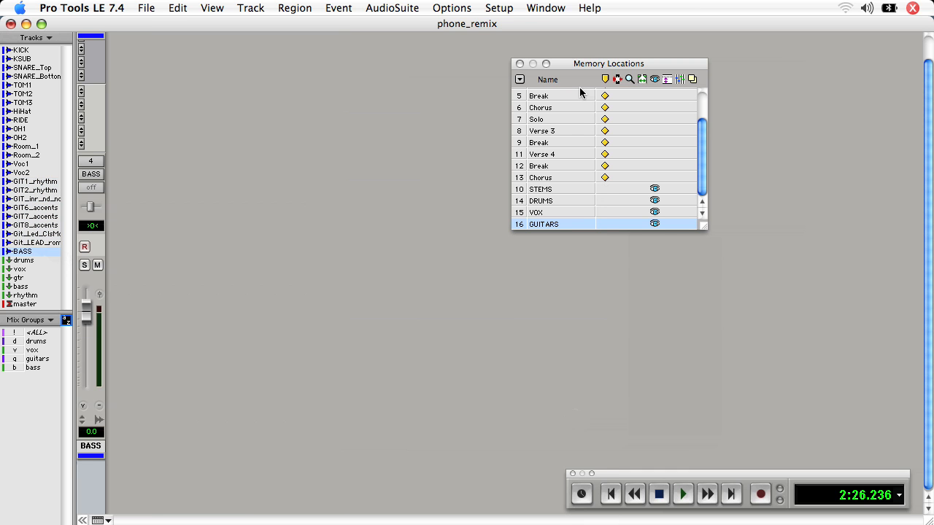
- Save a memory location named BASS with Time Properties None for the shown bass track
click(520, 79)
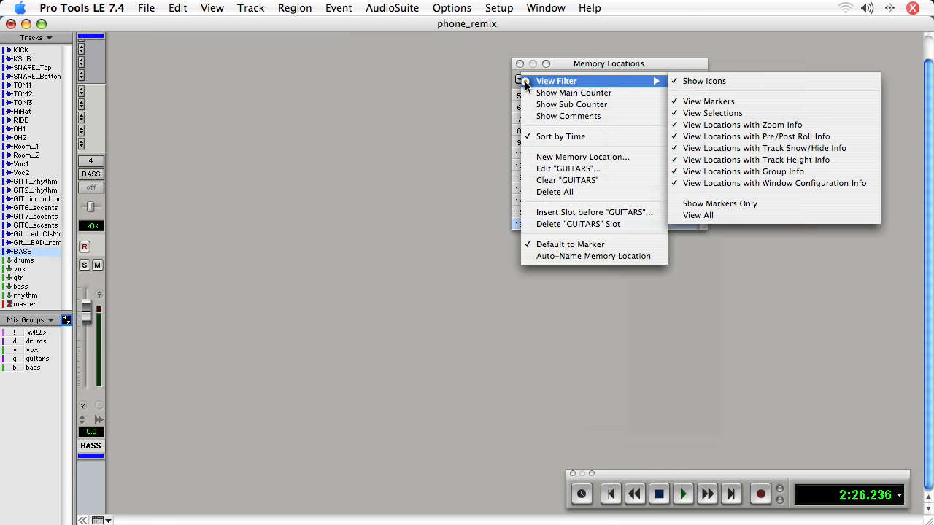
click(581, 156)
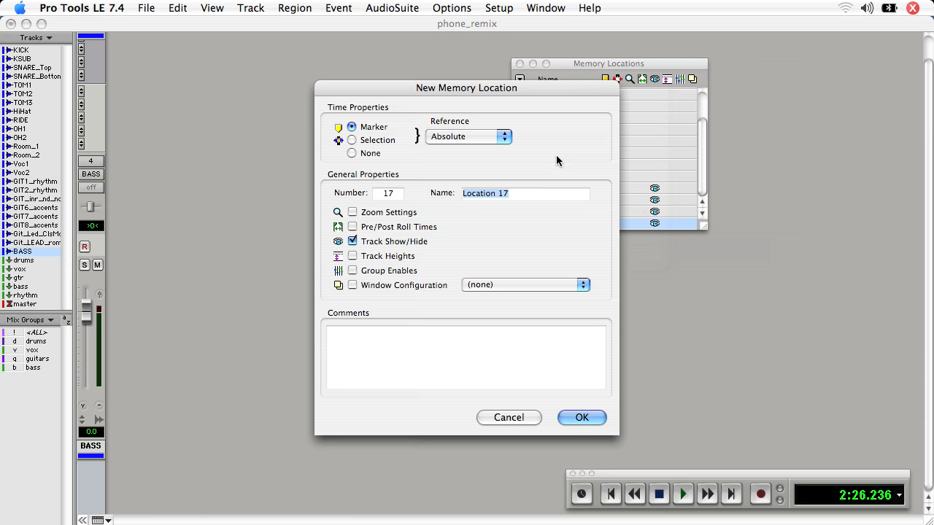
click(352, 153)
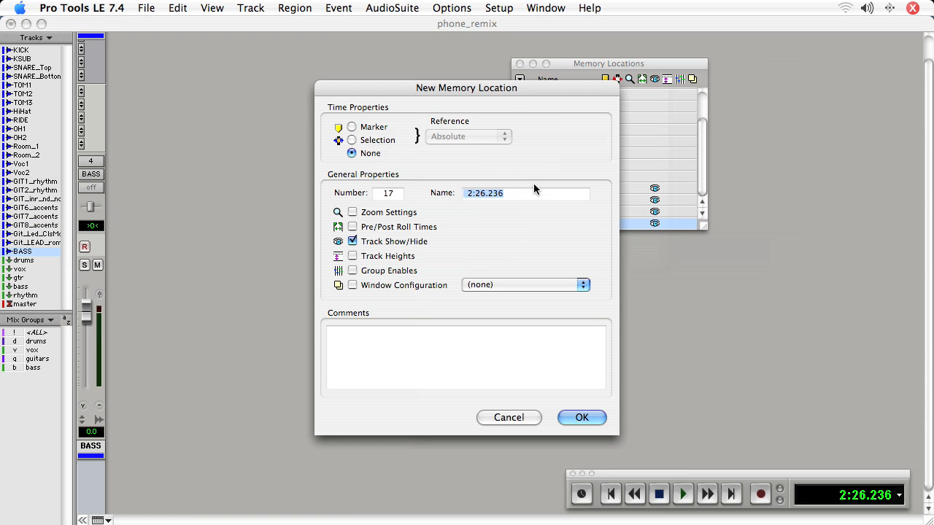
text(BASS)
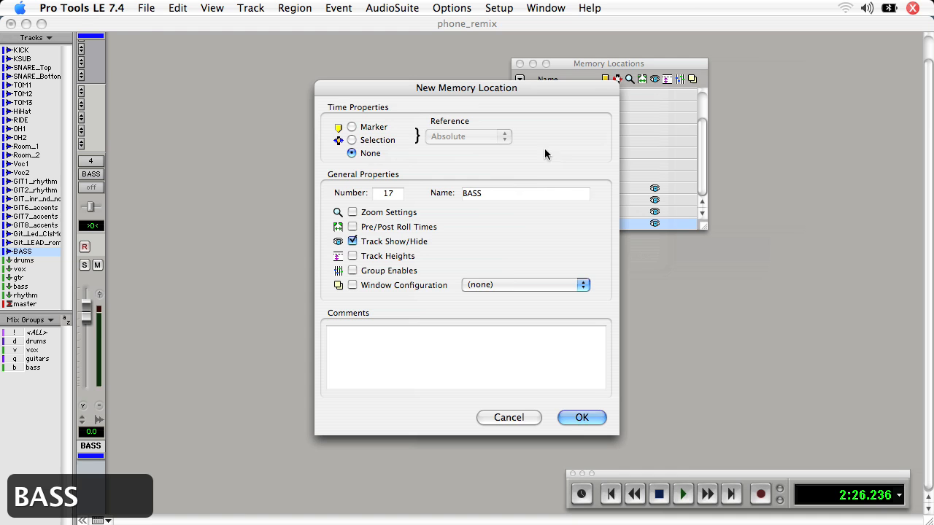
click(581, 417)
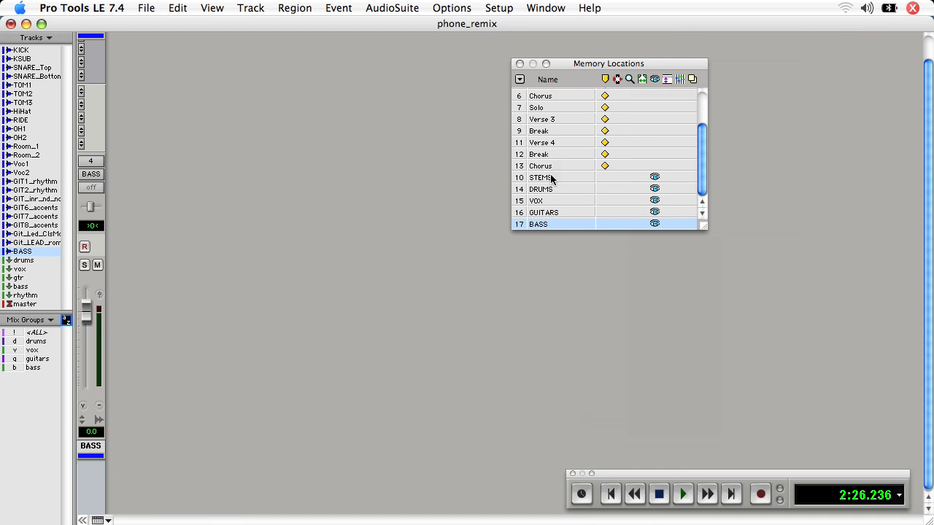
- Recall DRUMS, BASS and STEMS in turn to verify their track subsets, then bring every track back
click(540, 190)
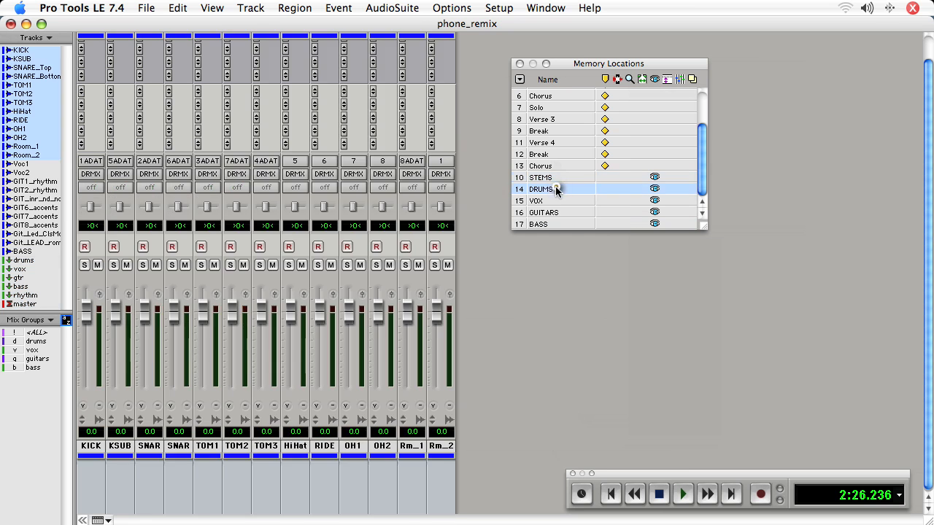
click(537, 201)
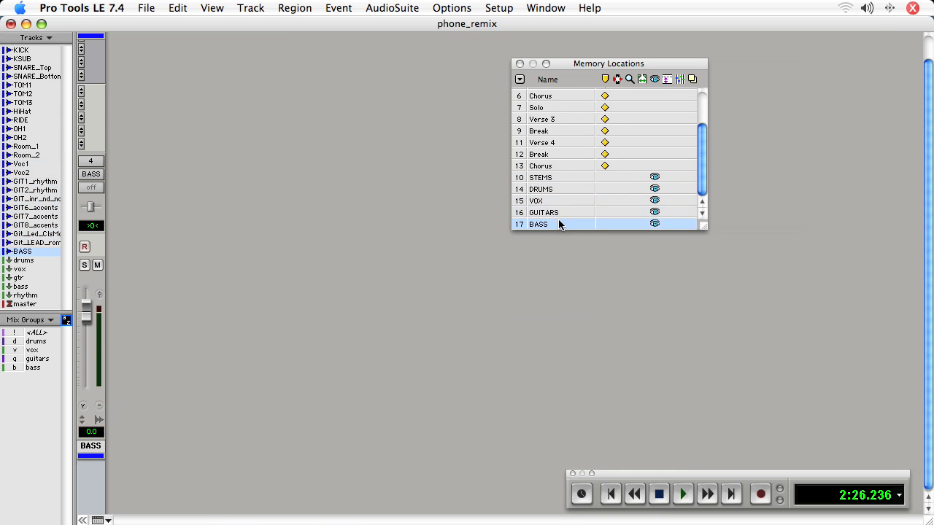
click(540, 201)
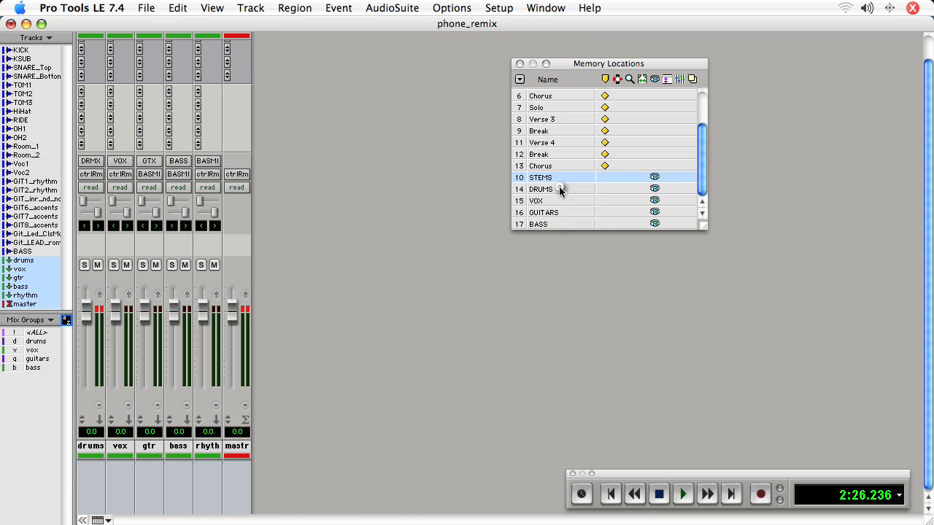
click(540, 190)
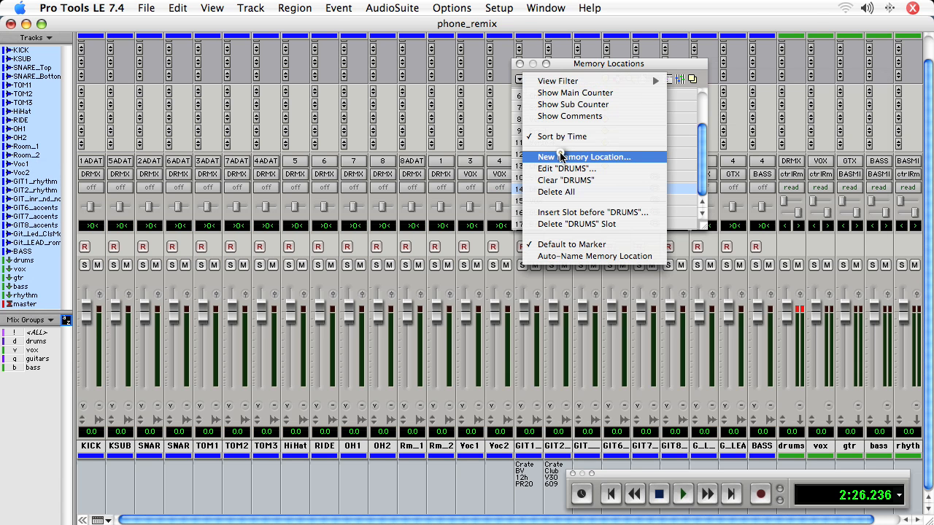
- Create a new ALL memory location storing track show/hide with no time position
click(584, 158)
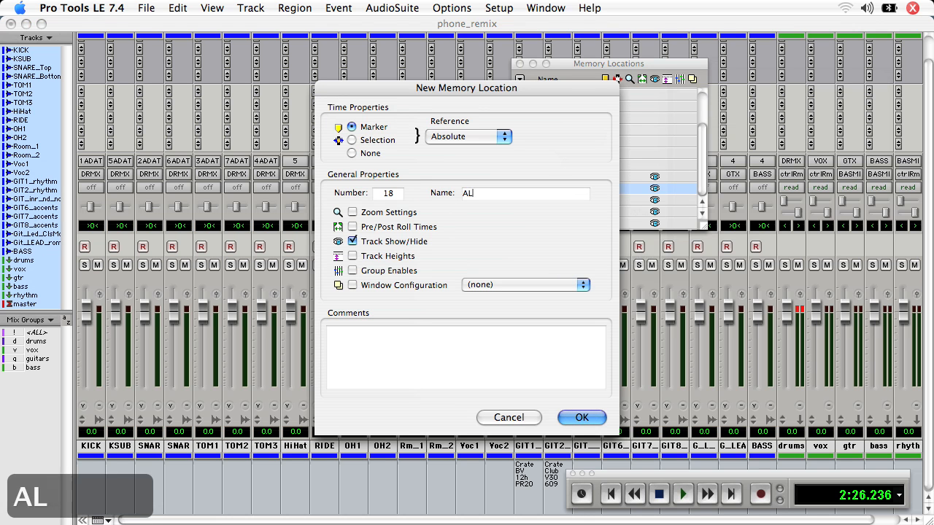
click(353, 153)
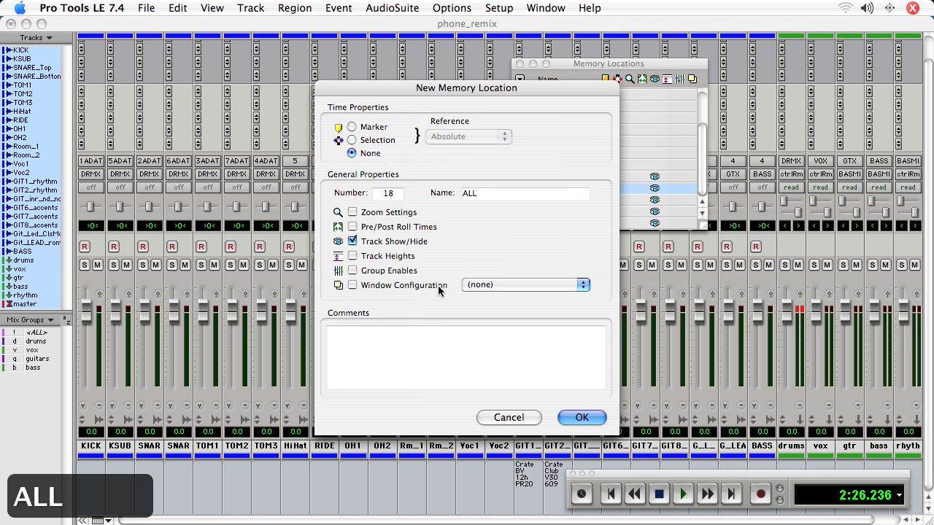
click(580, 417)
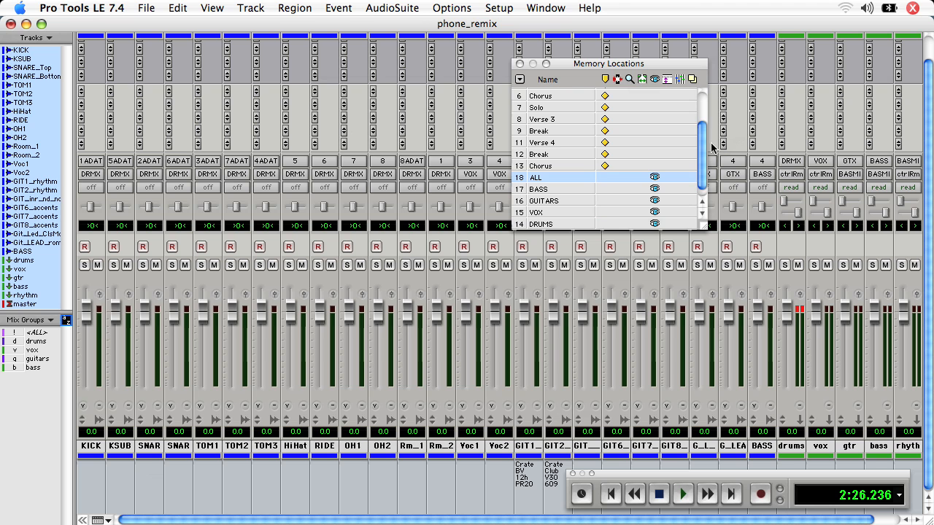
scroll(down, 3)
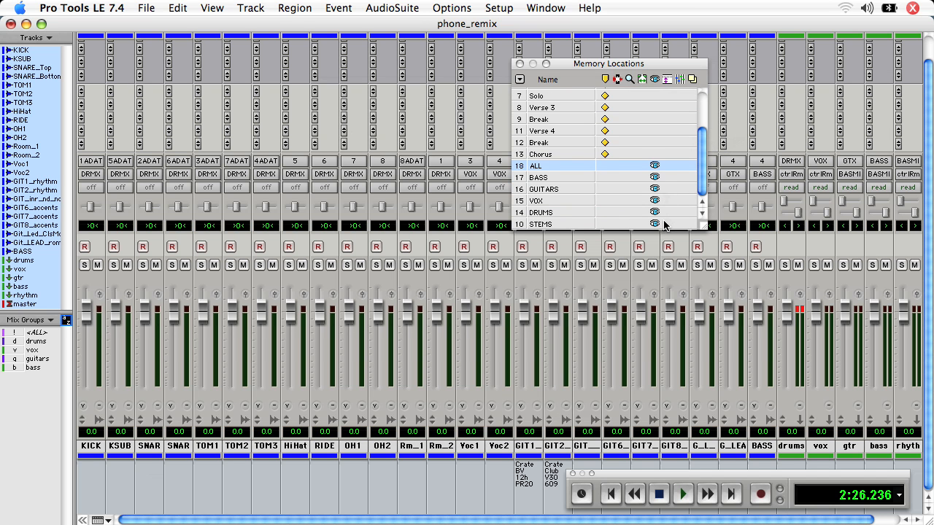
mouse_move(654, 207)
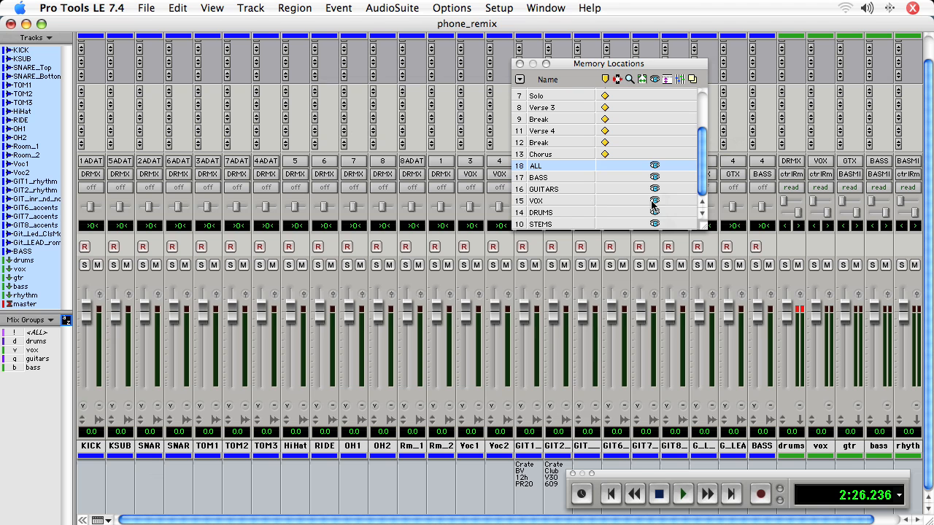
mouse_move(625, 196)
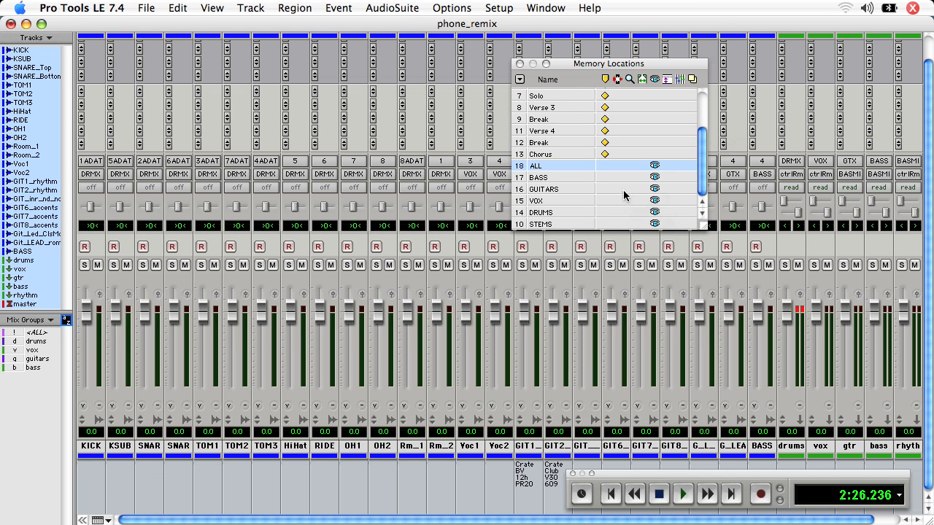
- Recall GUITARS and update it to store Track Show/Hide for the guitar tracks
click(543, 190)
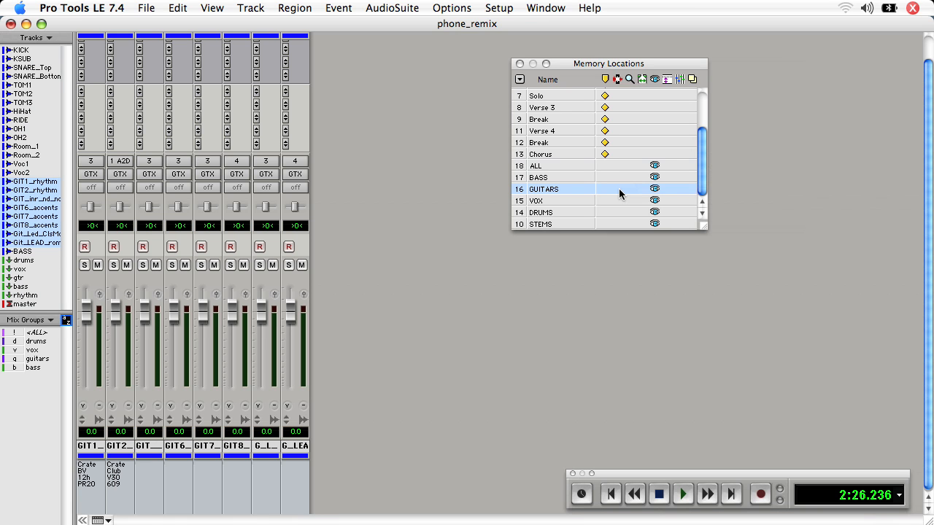
mouse_move(624, 203)
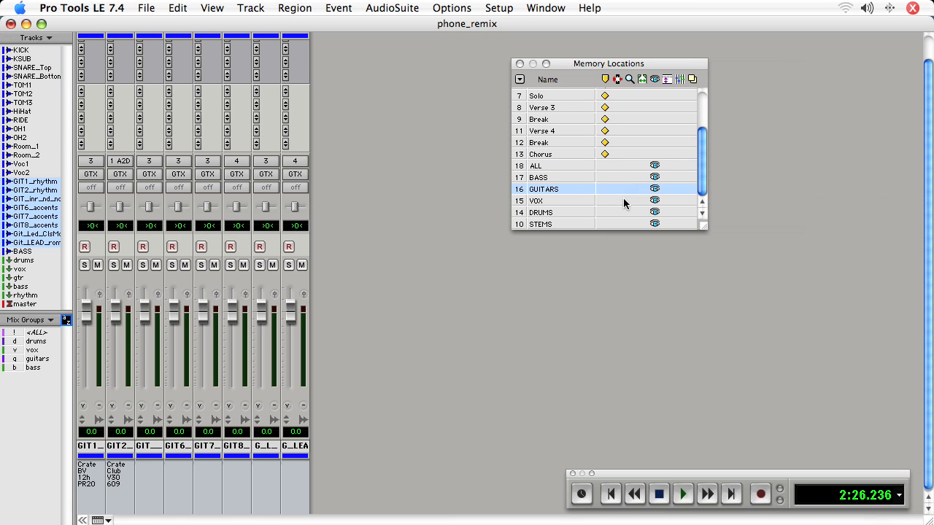
mouse_move(620, 193)
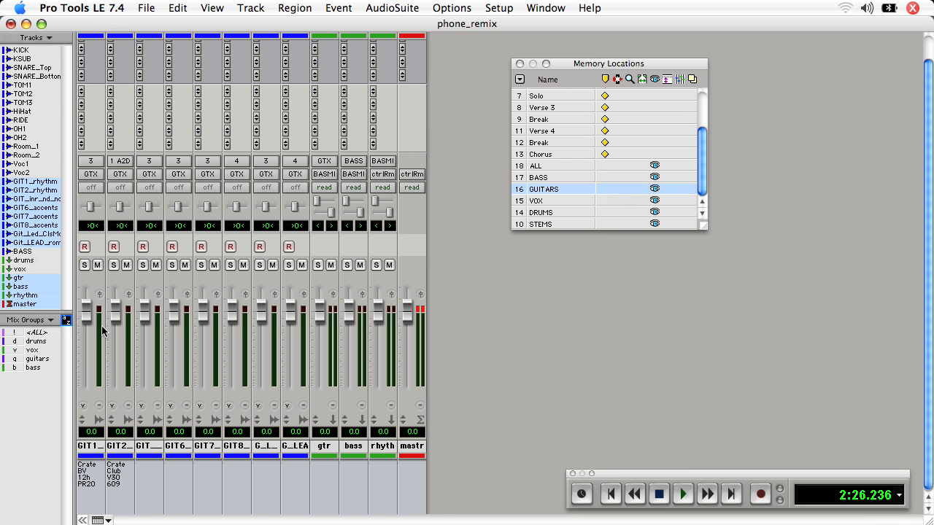
mouse_move(350, 312)
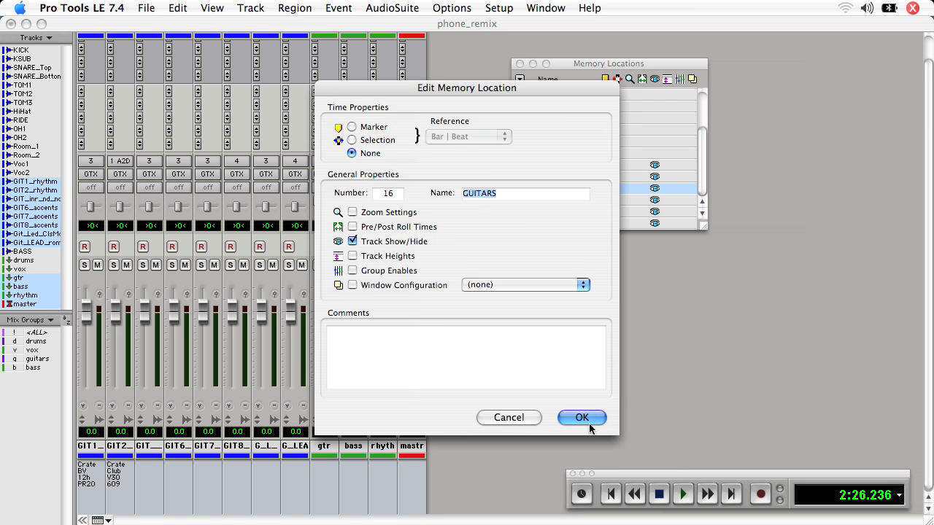
click(580, 417)
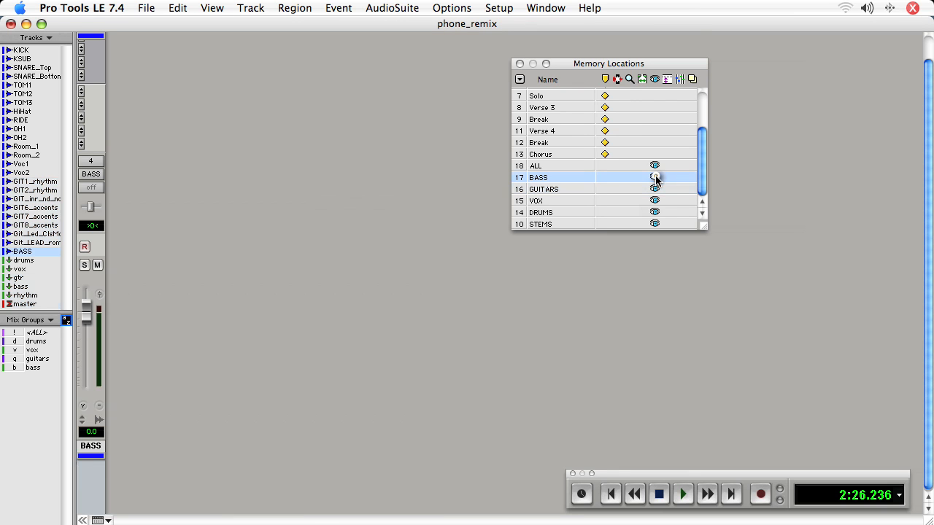
- Recall BASS, then GUITARS, then ALL to confirm each view restores its tracks
click(654, 178)
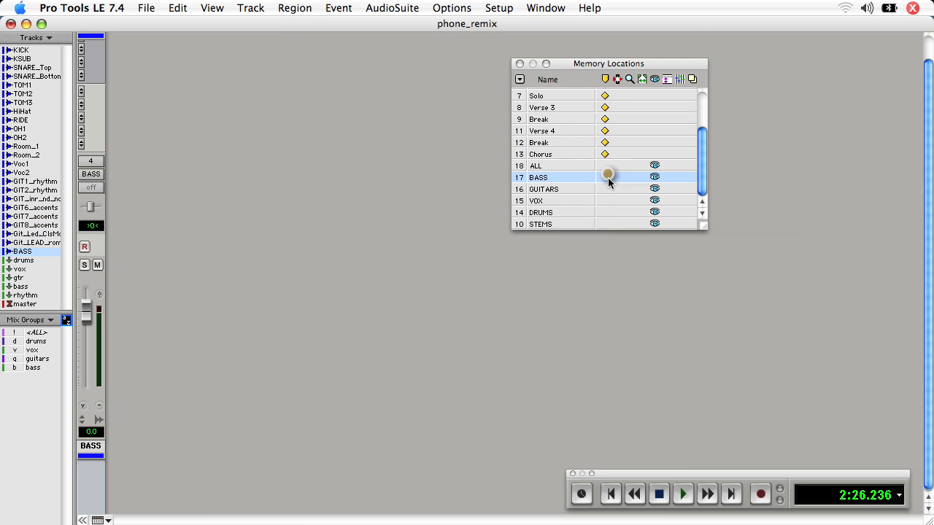
click(543, 190)
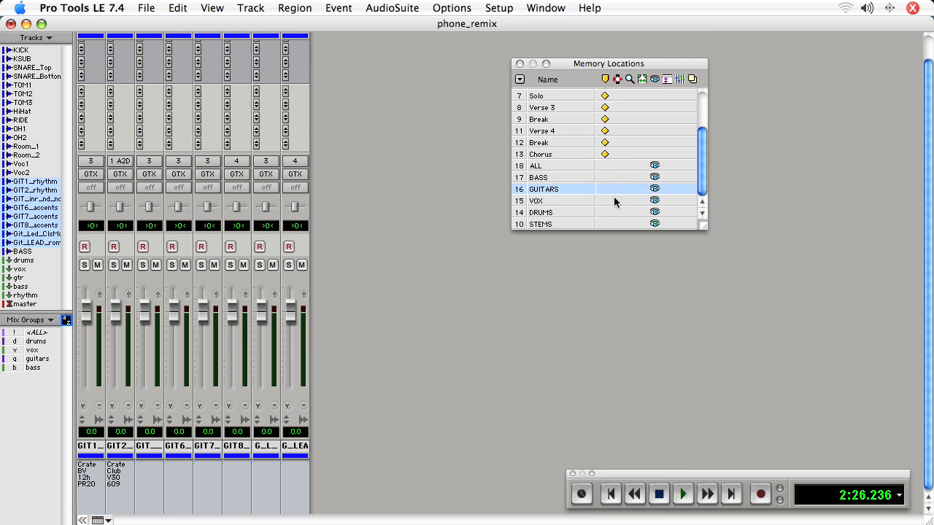
click(683, 493)
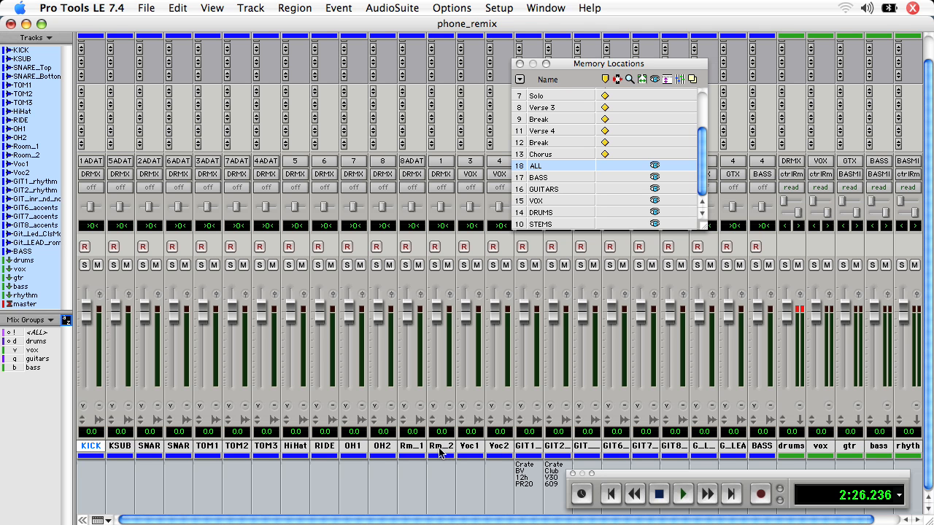
- Bring up the Color Palette and colour the selected audio tracks KICK through BASS blue
click(546, 8)
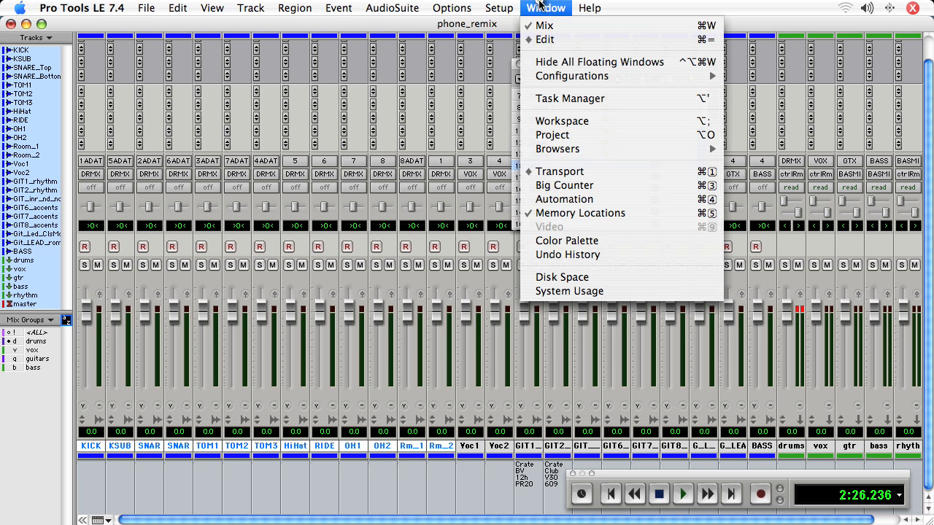
click(580, 213)
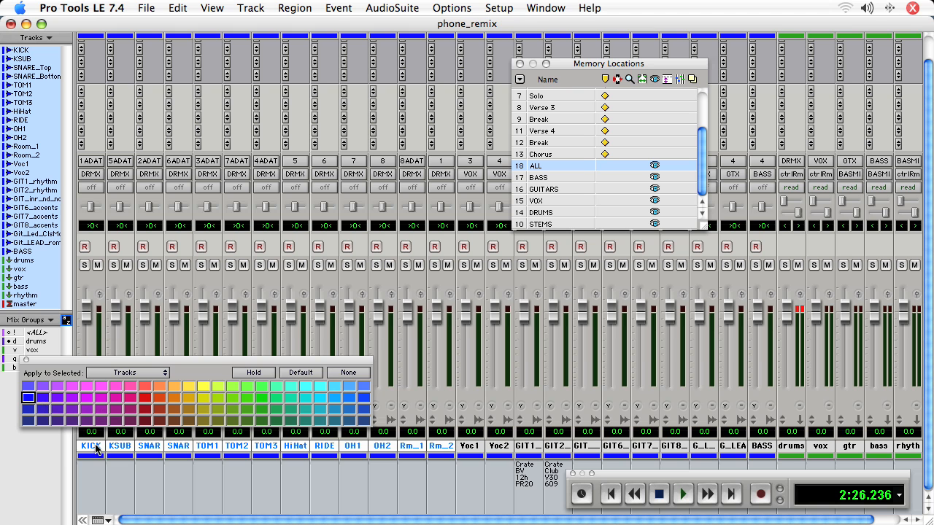
mouse_move(105, 459)
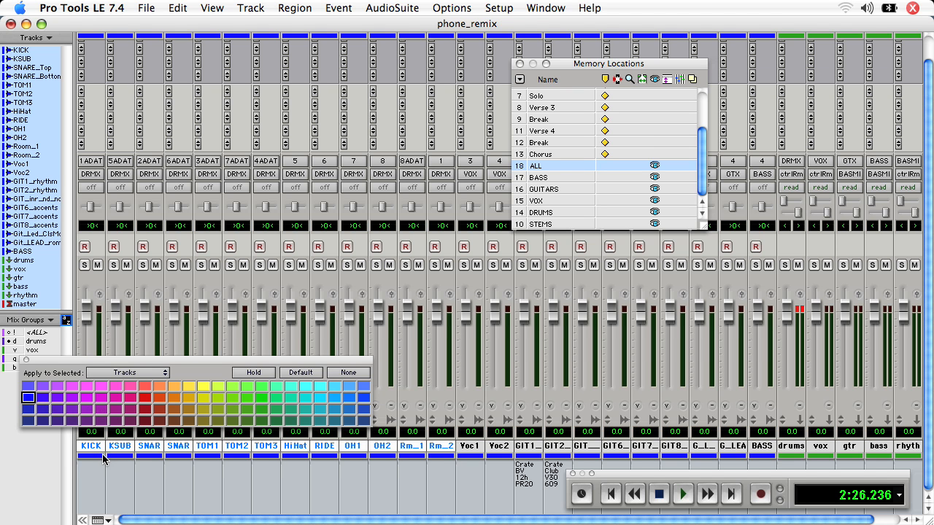
mouse_move(729, 459)
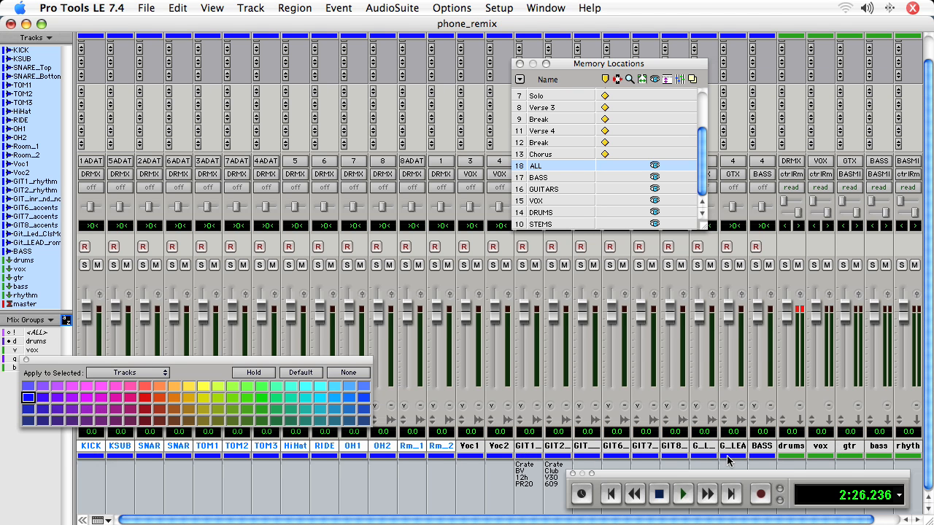
mouse_move(762, 522)
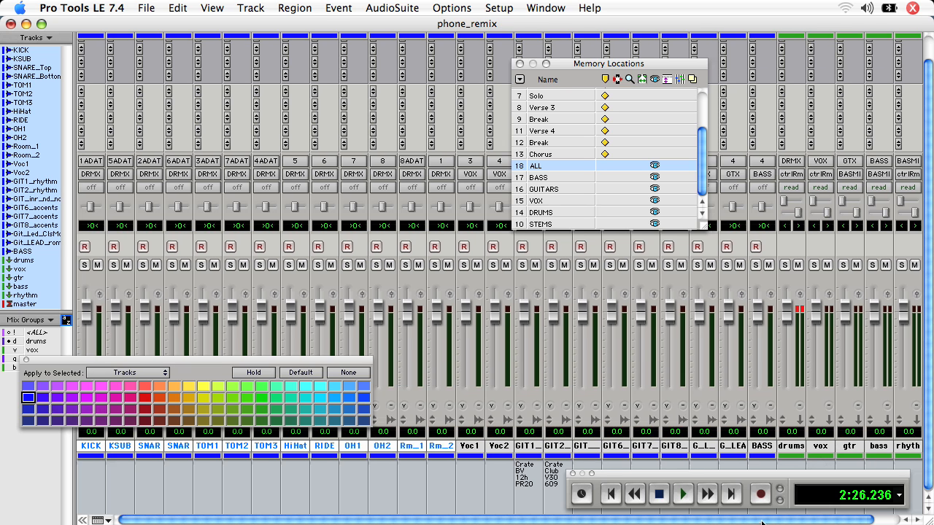
mouse_move(422, 511)
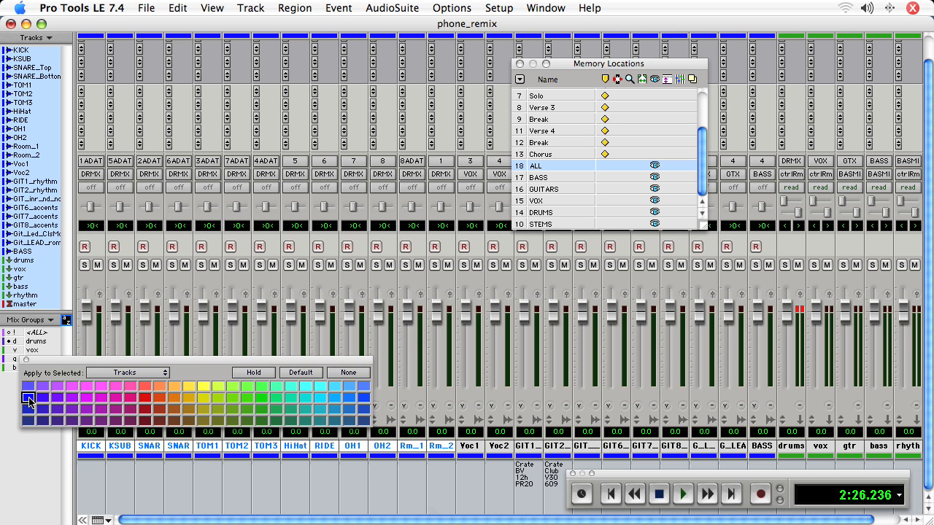
click(29, 396)
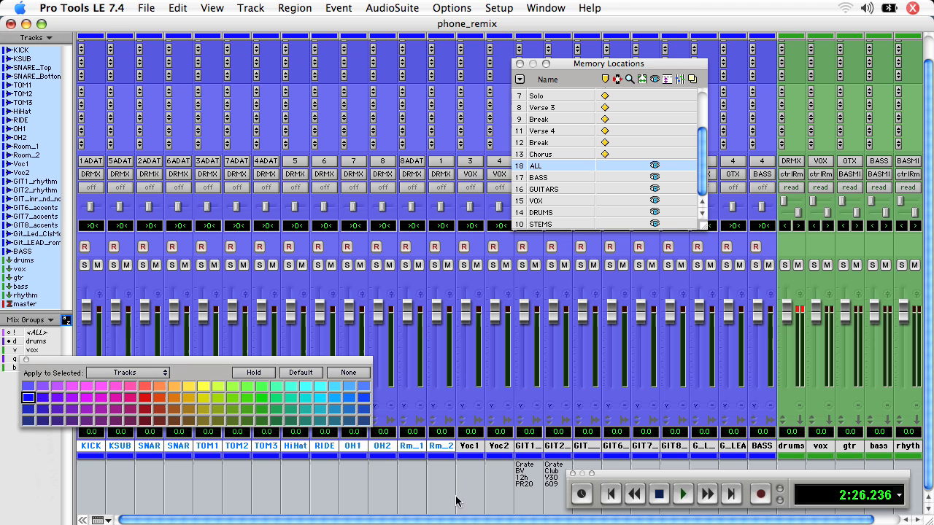
mouse_move(397, 473)
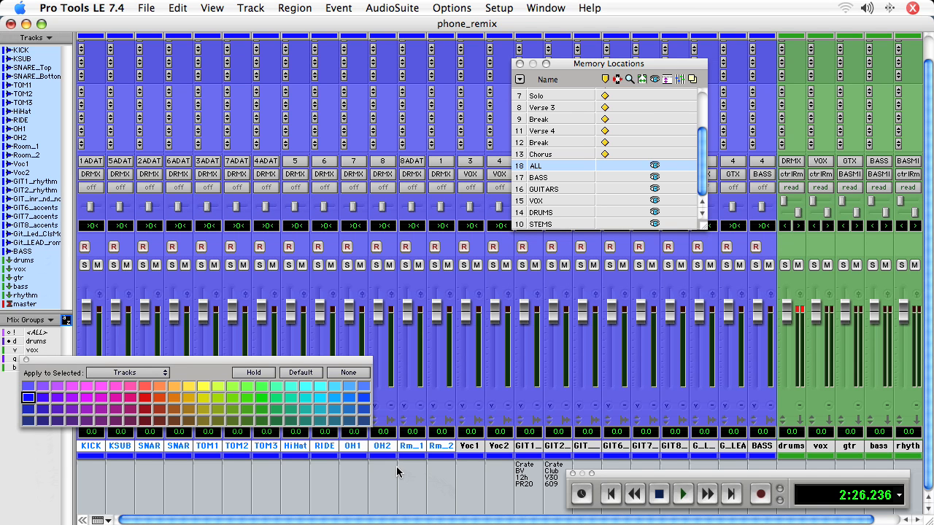
mouse_move(464, 470)
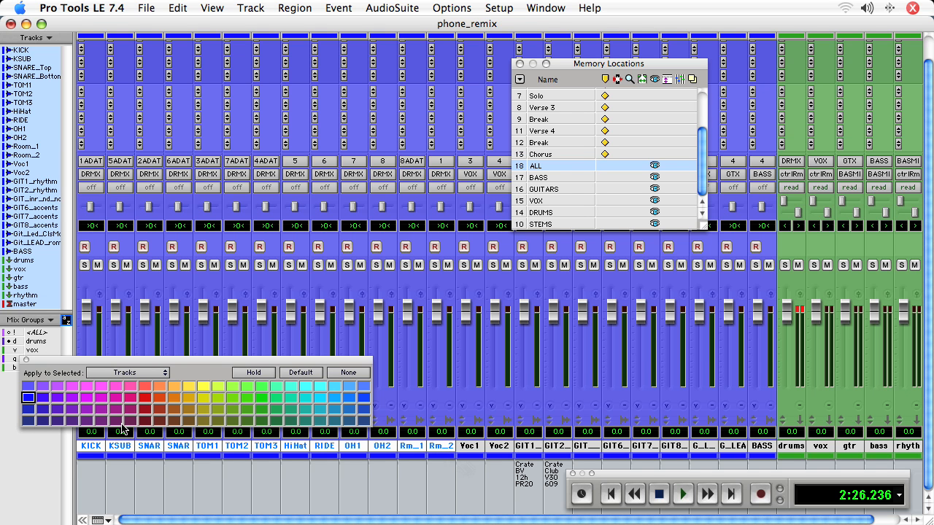
- Colour the drum tracks muted purple and Voc1/Voc2 brown, then select the guitar tracks
click(115, 408)
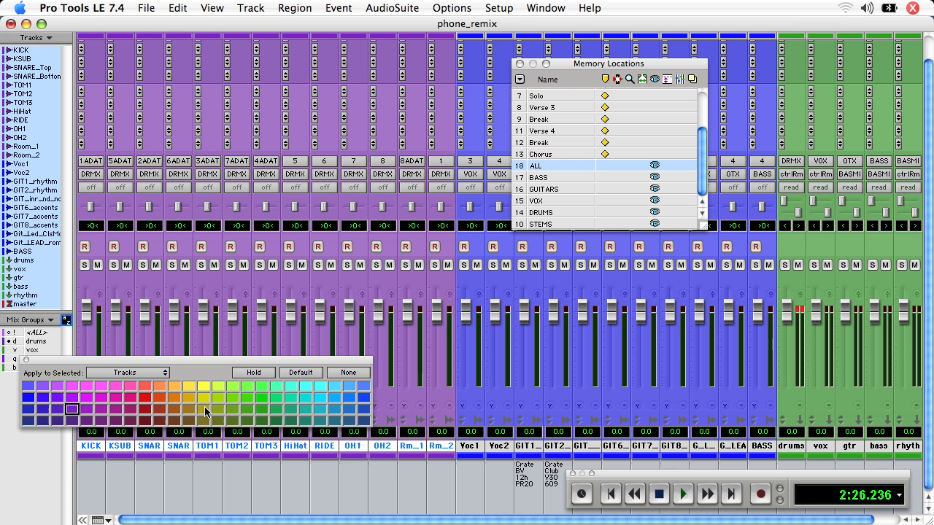
mouse_move(29, 412)
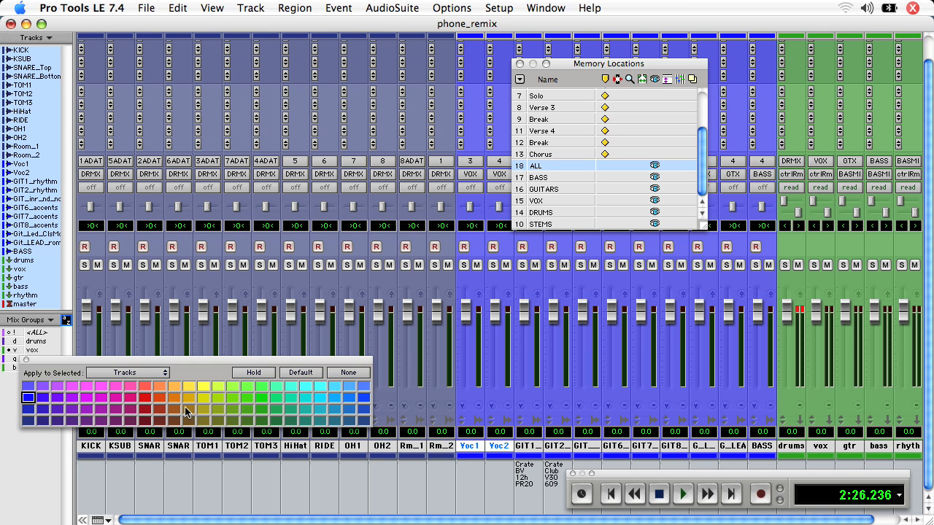
click(188, 410)
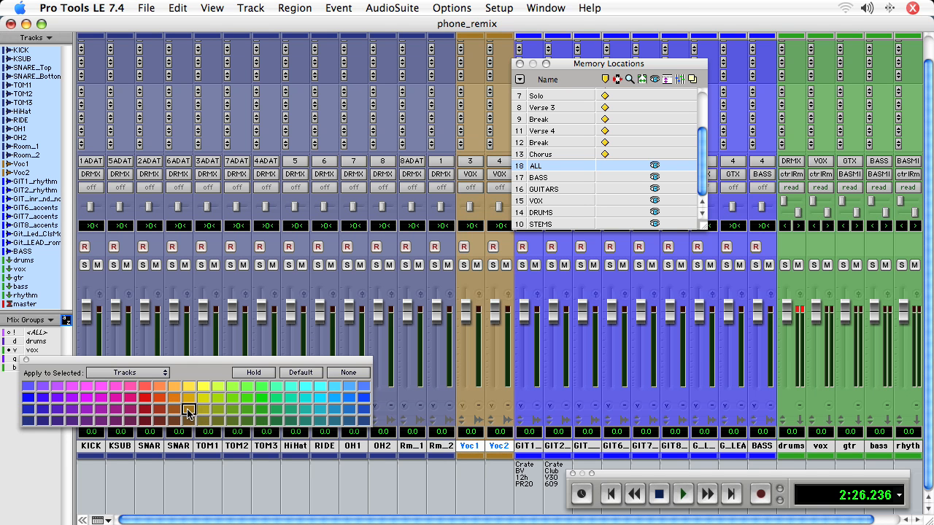
click(28, 397)
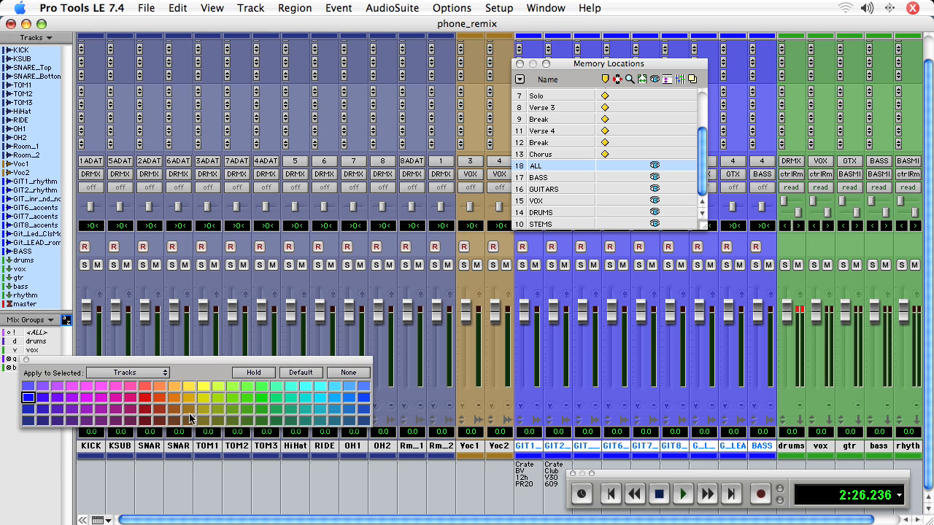
click(350, 409)
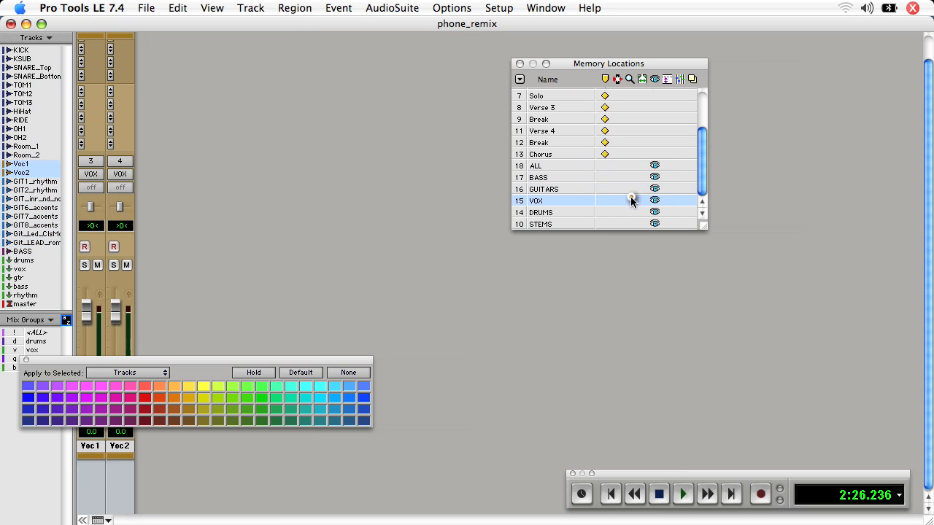
- Recall the DRUMS location so only the slate-grey drum tracks remain shown
click(542, 213)
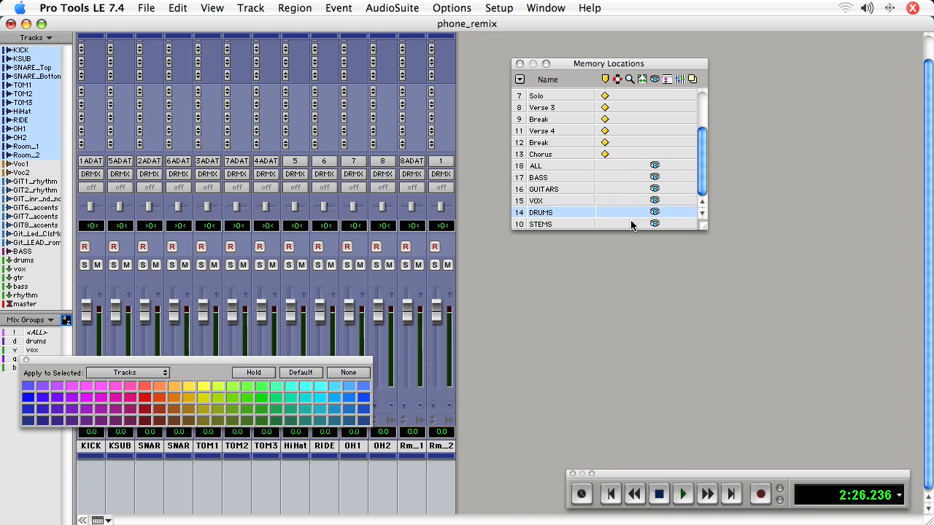